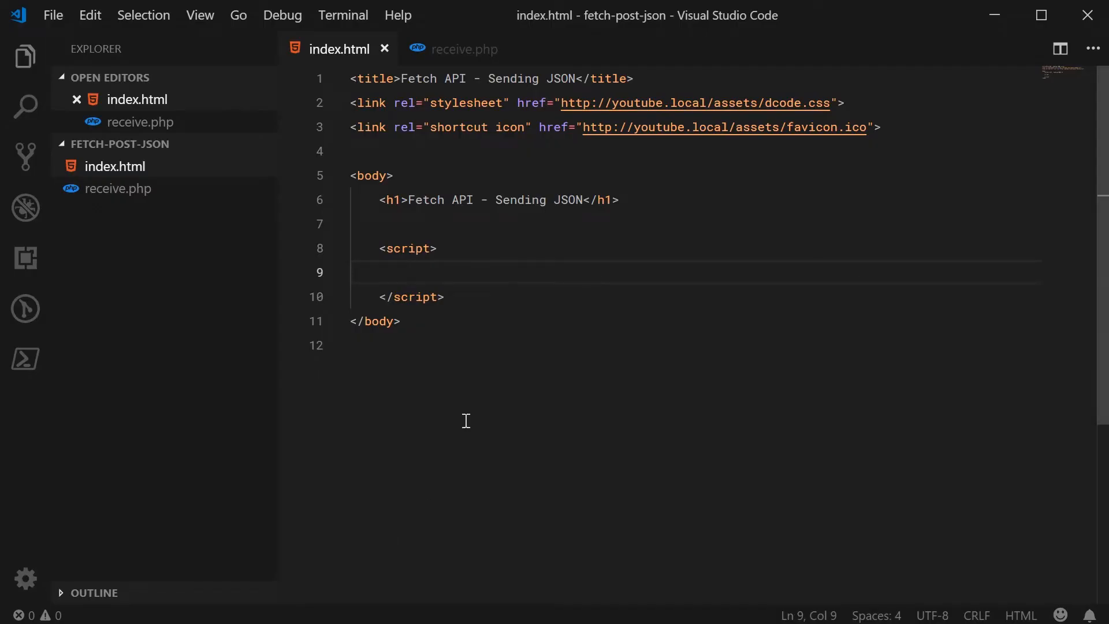
mouse_move(461, 49)
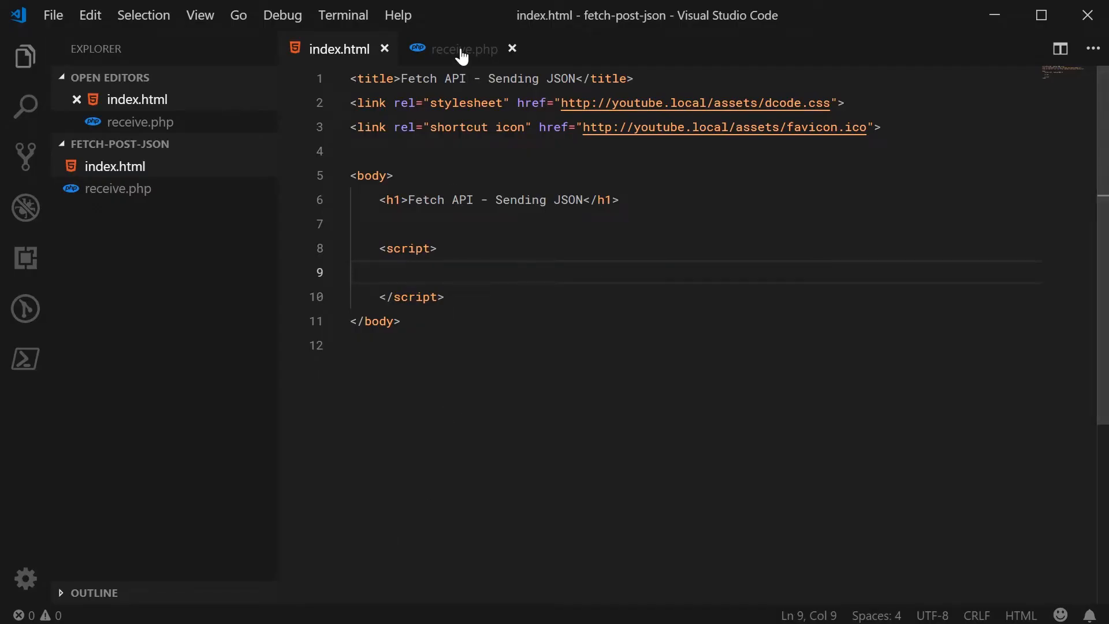
Review the json_decode line in receive.php, then return to index.html.
click(463, 48)
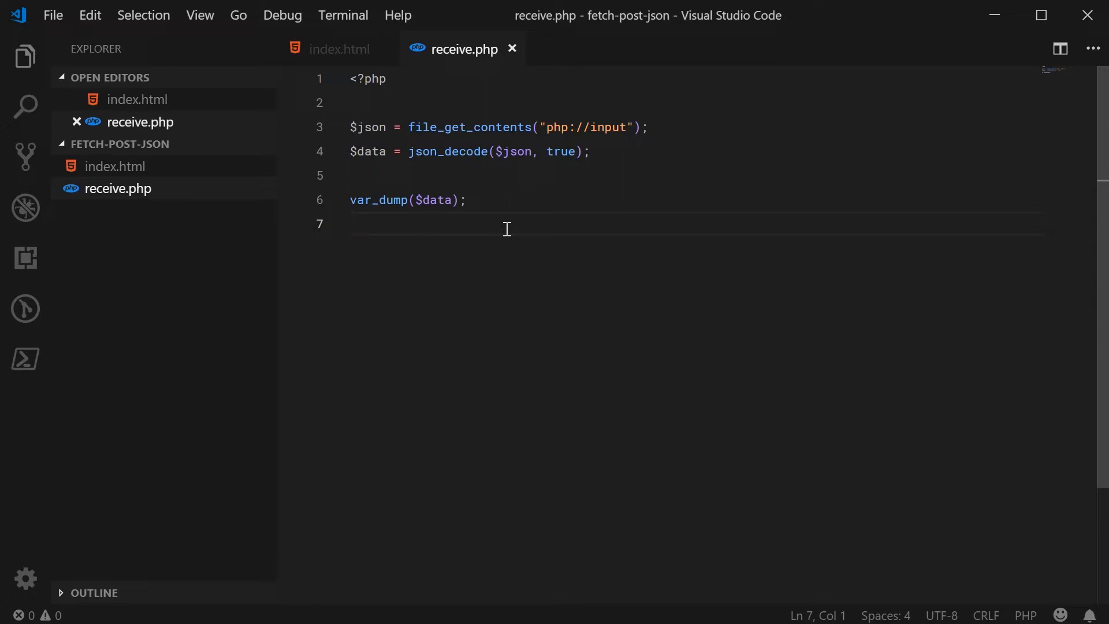
triple_click(496, 127)
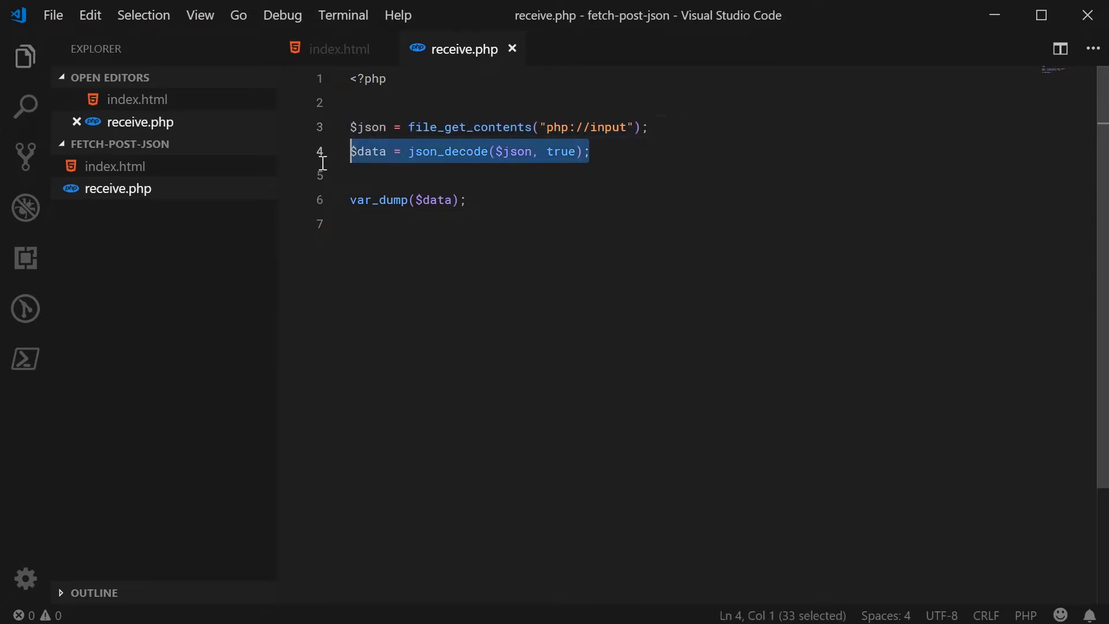
mouse_move(512, 208)
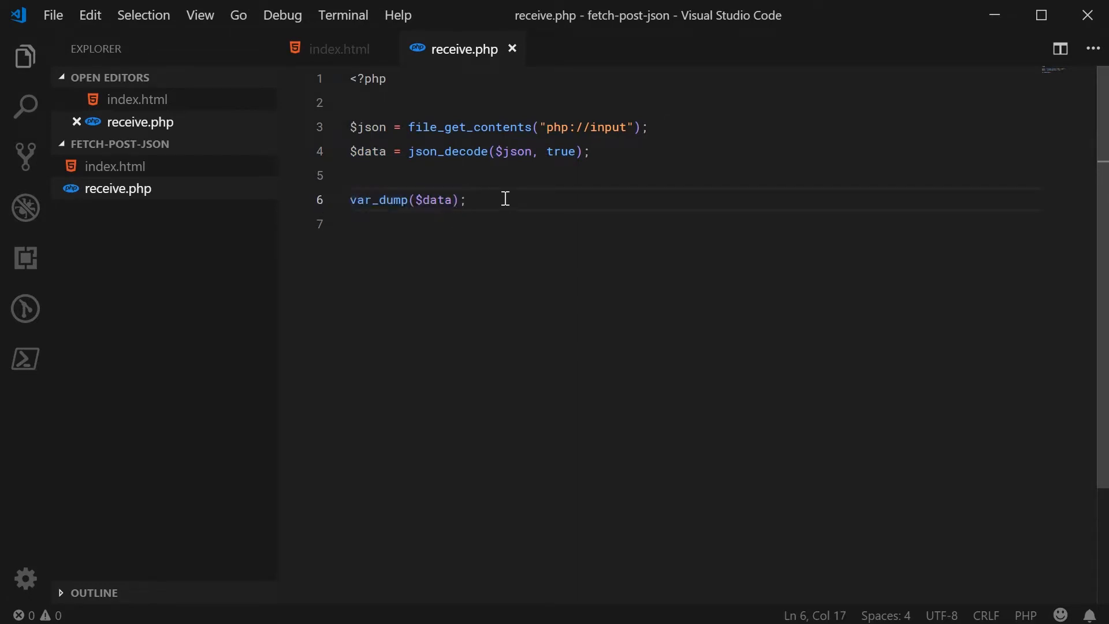
mouse_move(458, 248)
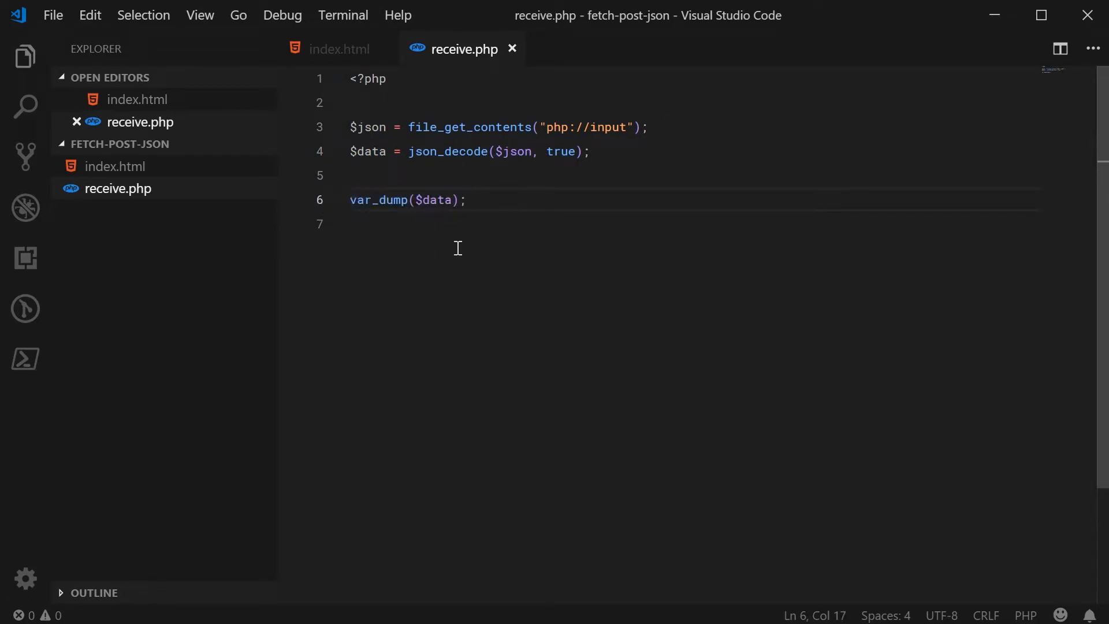
click(338, 49)
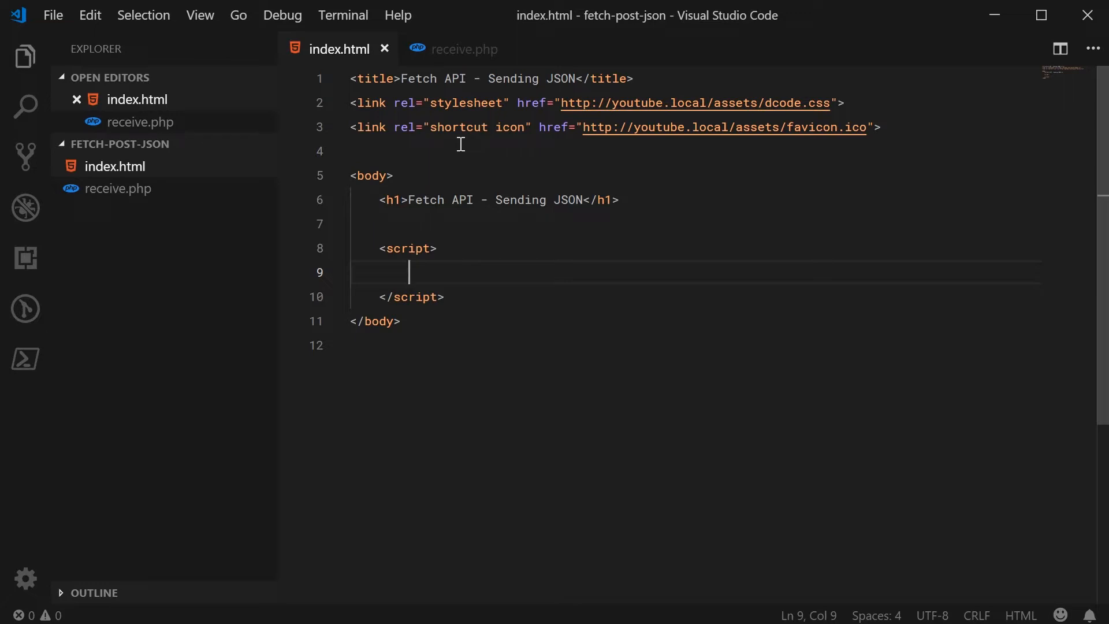
Write const person = { name: 'domenic', age: 57 } in the script block.
text(co)
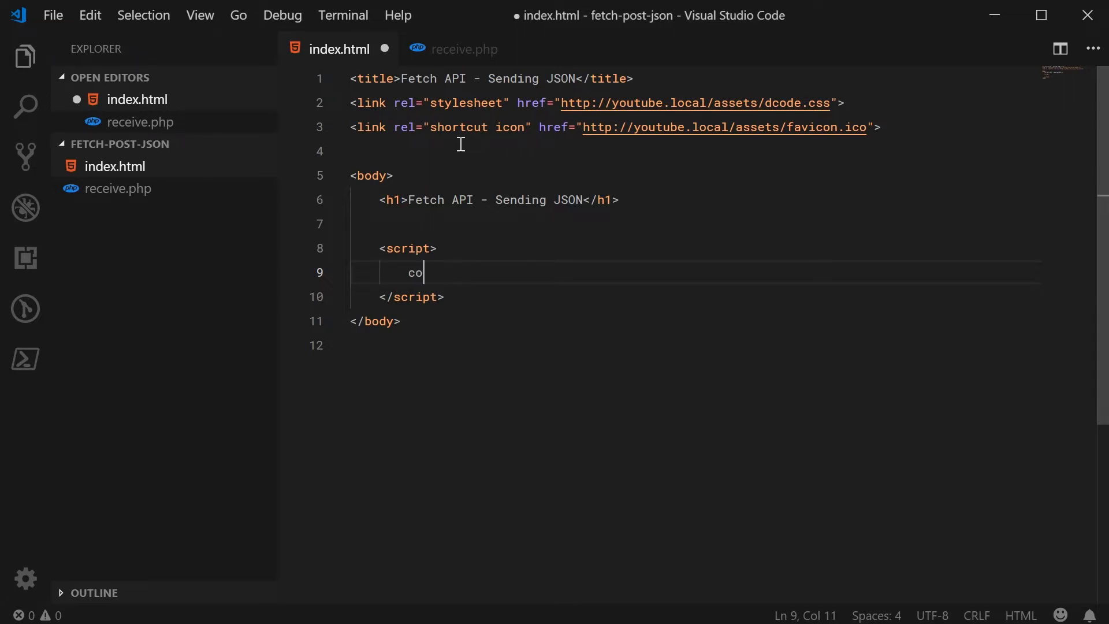
text(nst)
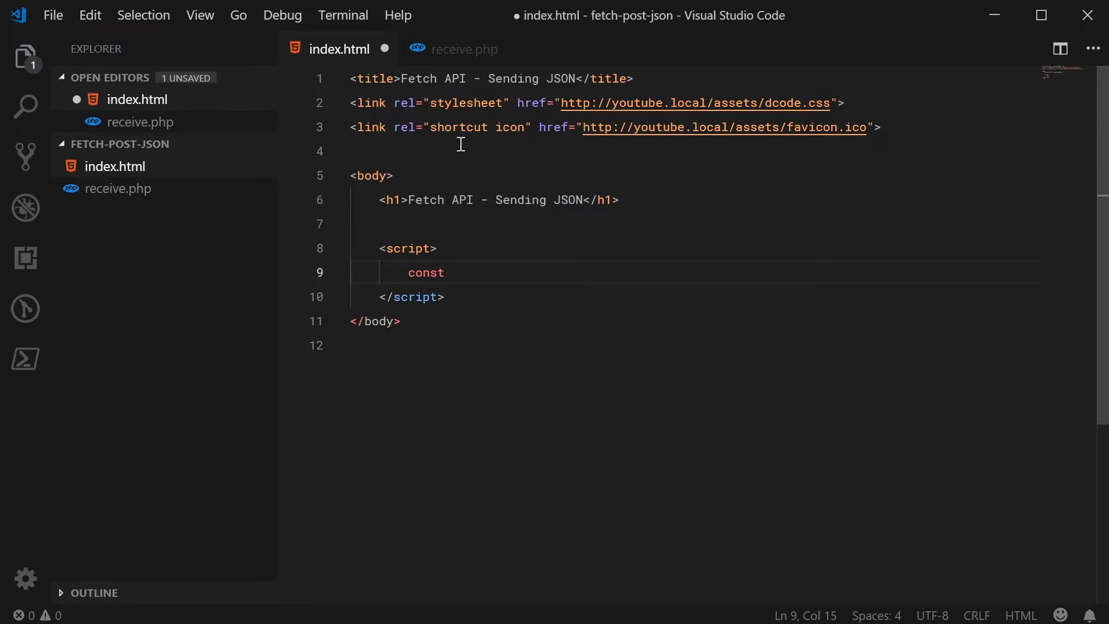
text(person = {)
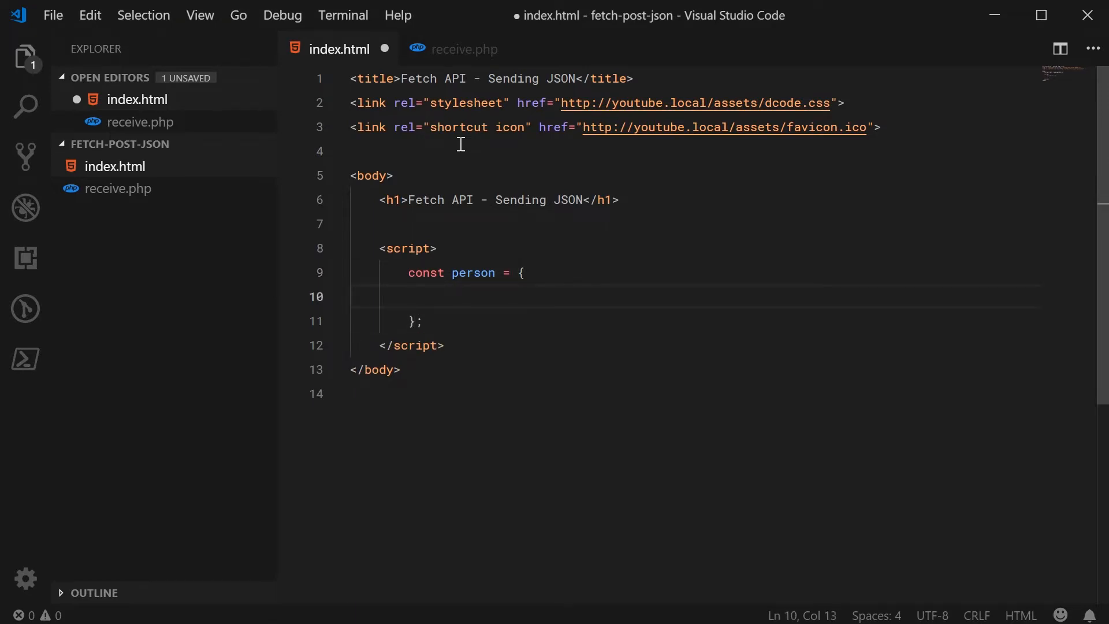
text(name: 'domenic',)
text(age:)
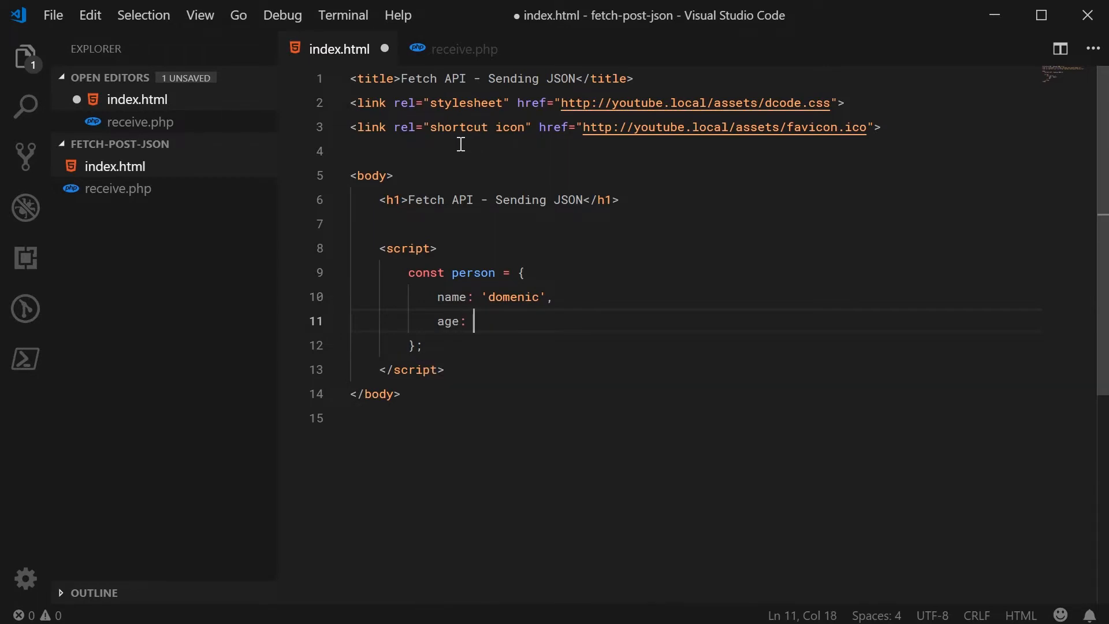
text(57)
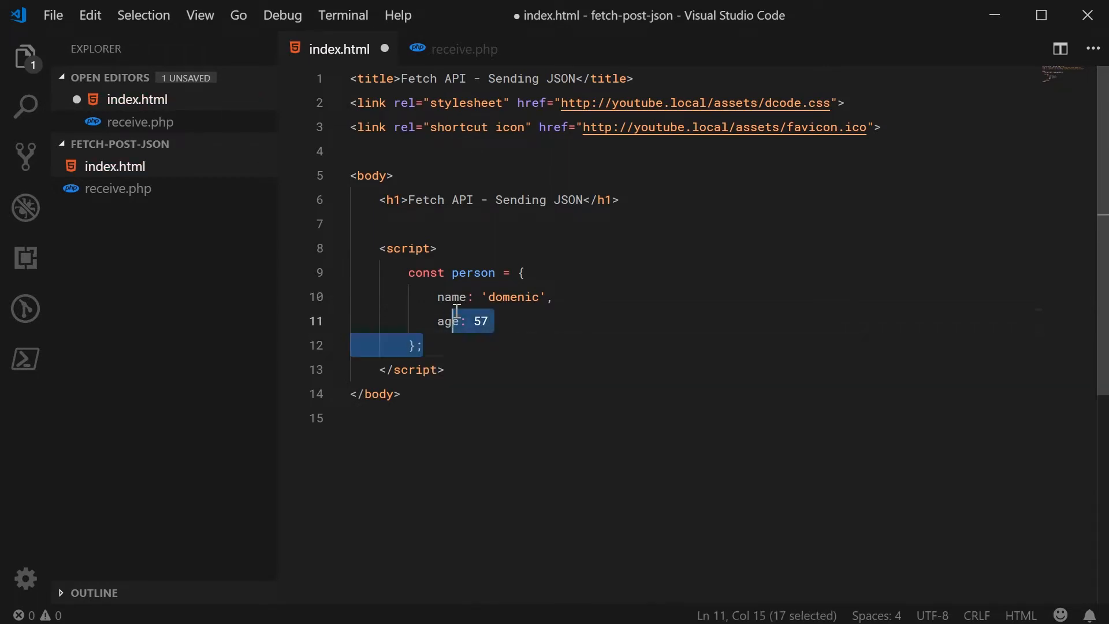
click(439, 345)
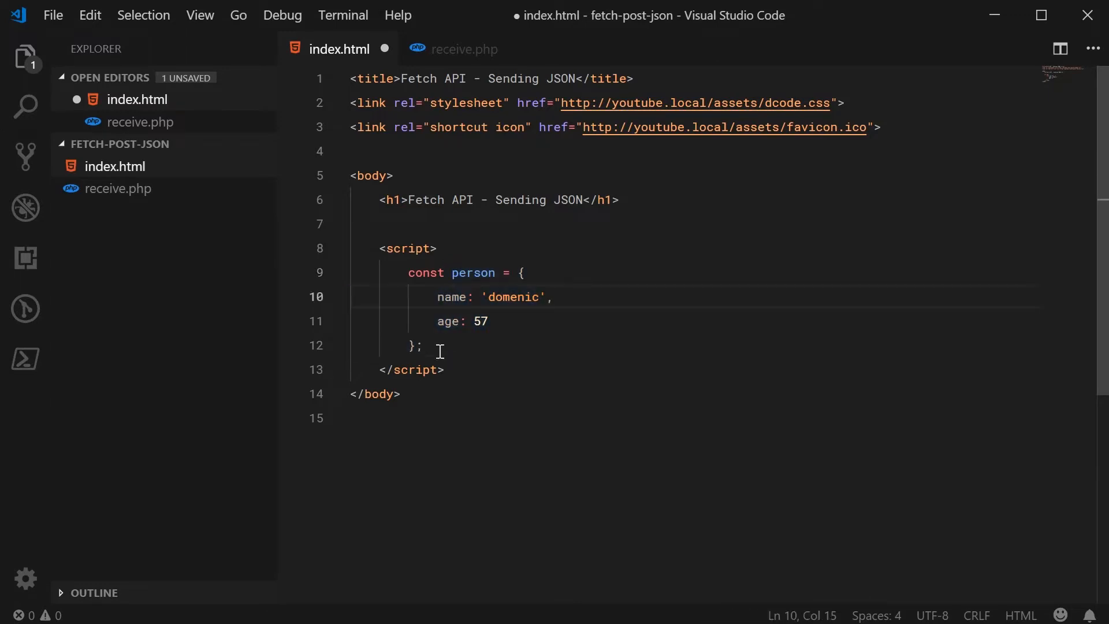
Begin fetch('receive.php', { method: 'post', body: on new lines below person.
key(enter)
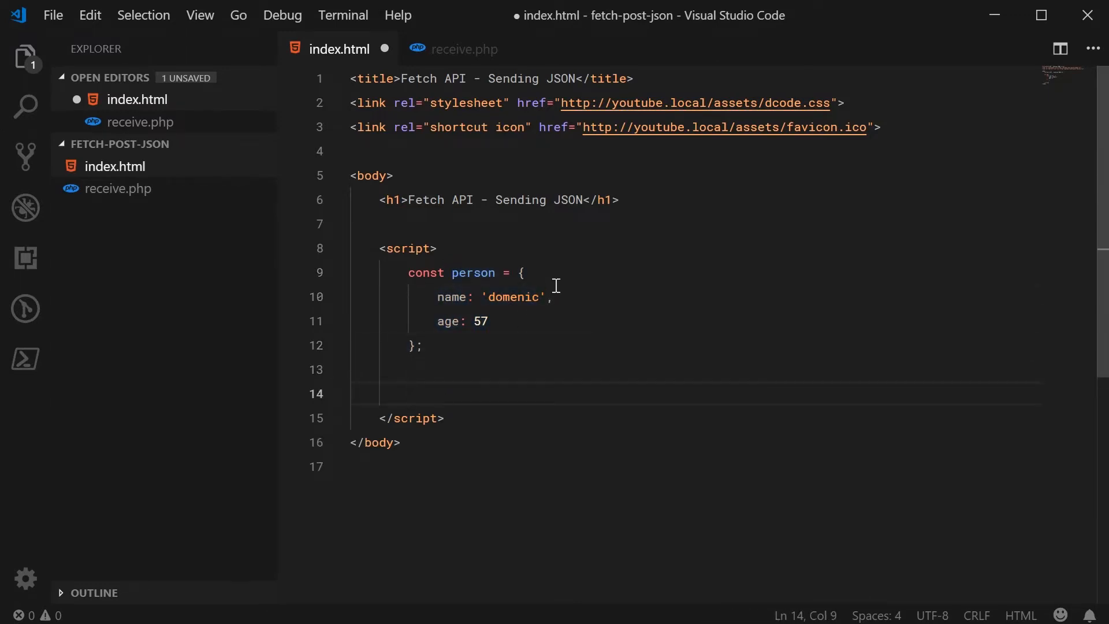
text(fetch()
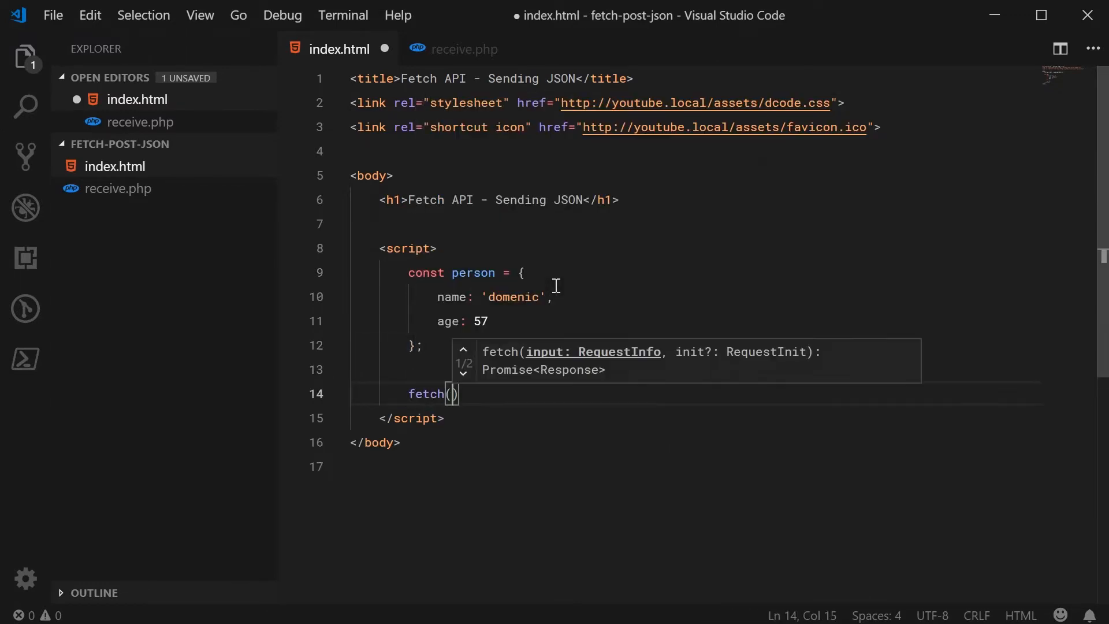
text(')
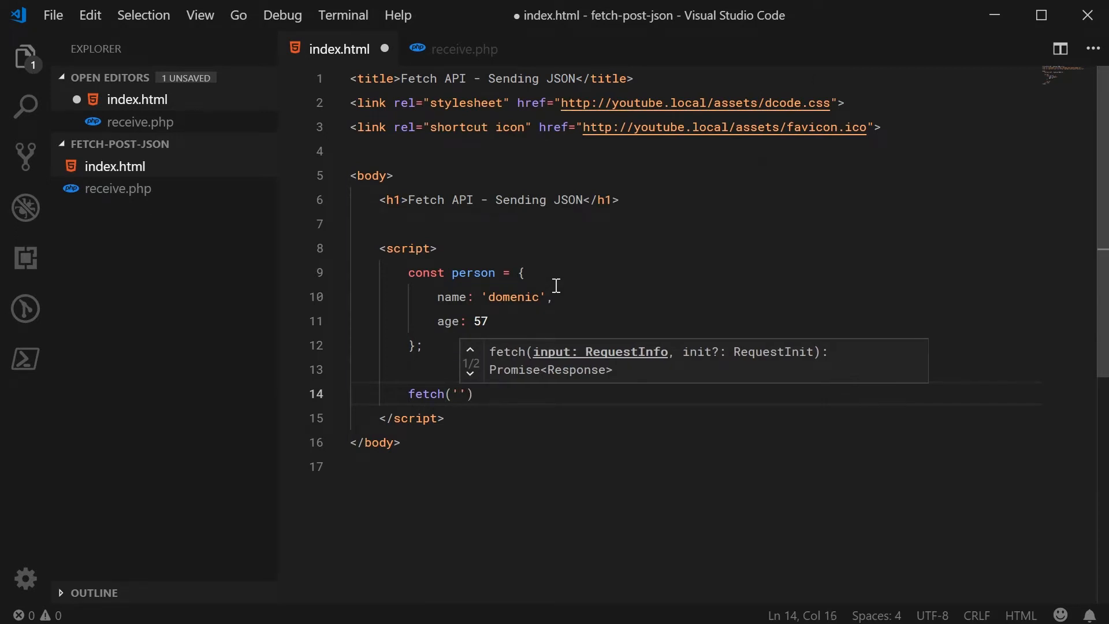
text(reci)
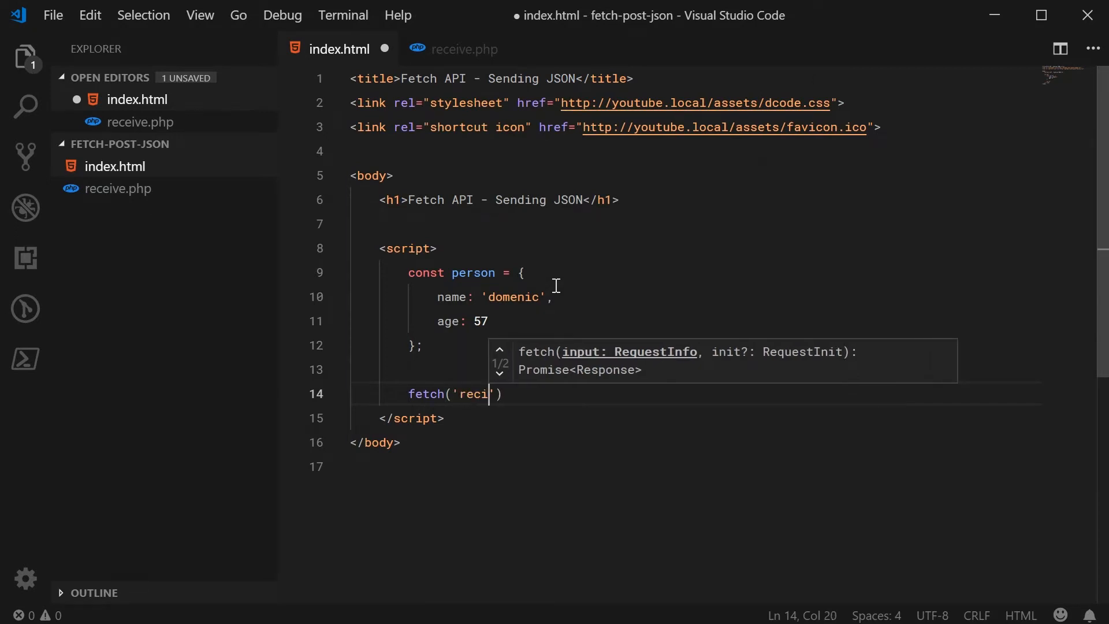
text(eve.php)
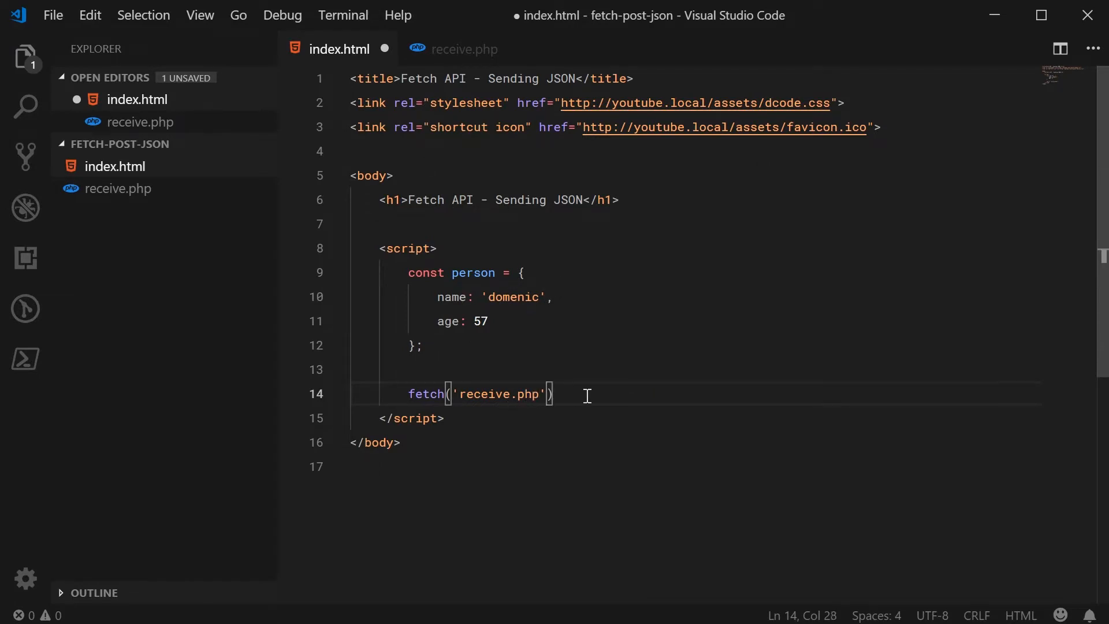
text(, {)
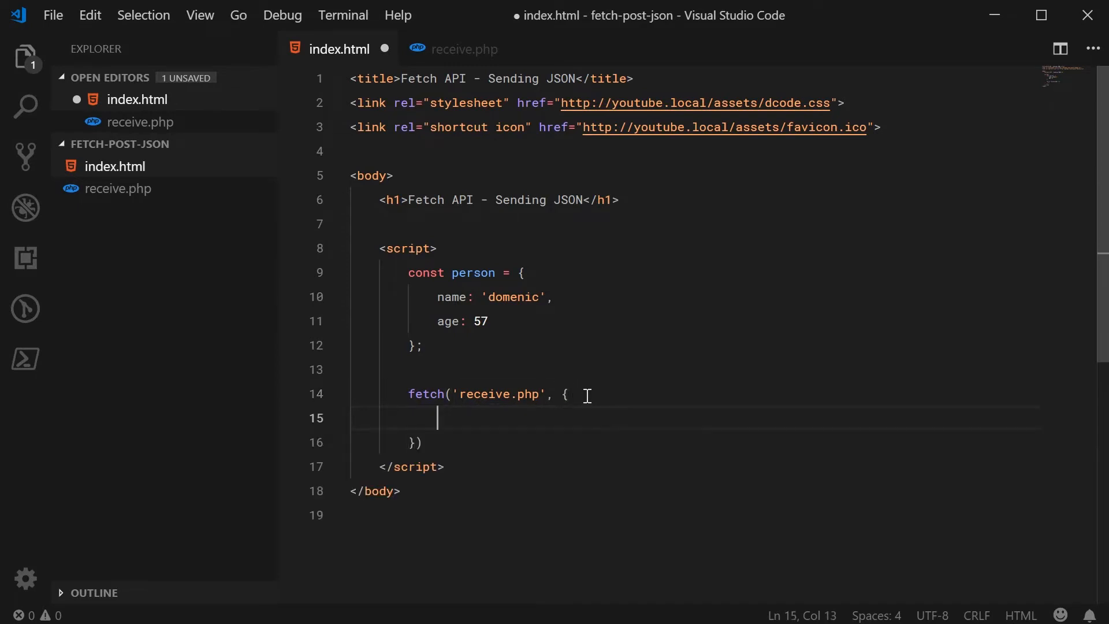
text(method:)
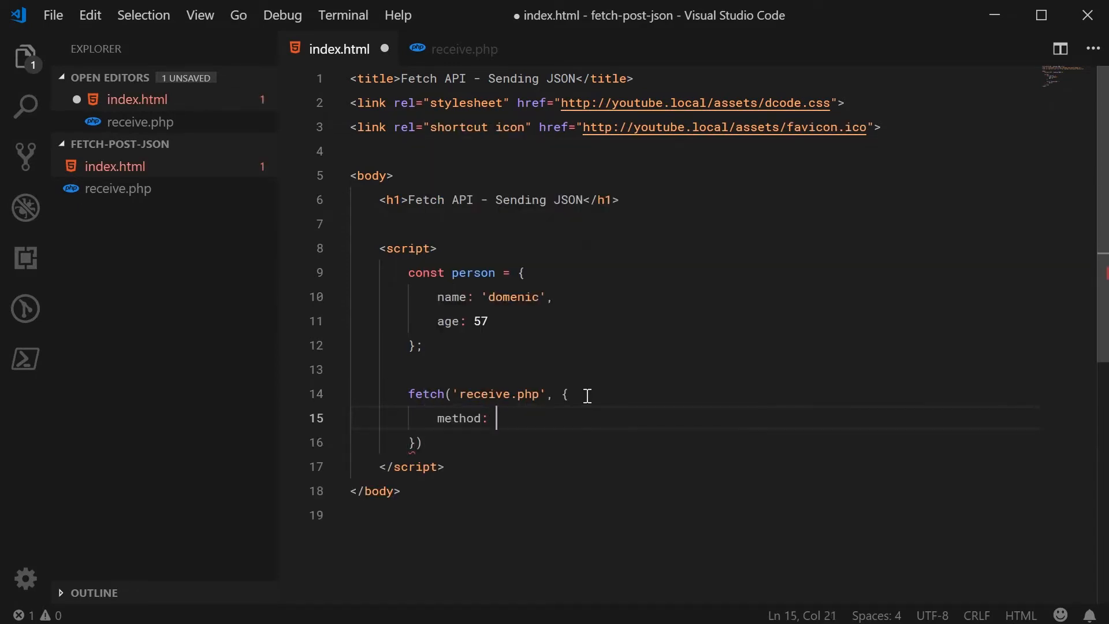
text('post',)
text(body:)
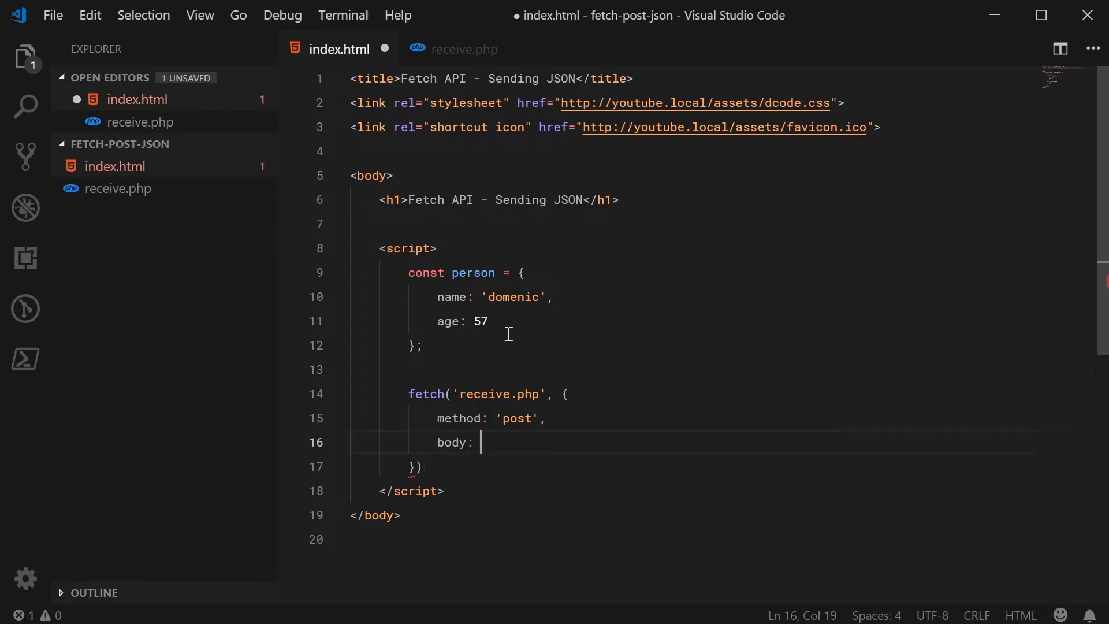
Set the body to JSON.stringify(person), dismissing IntelliSense.
double_click(474, 272)
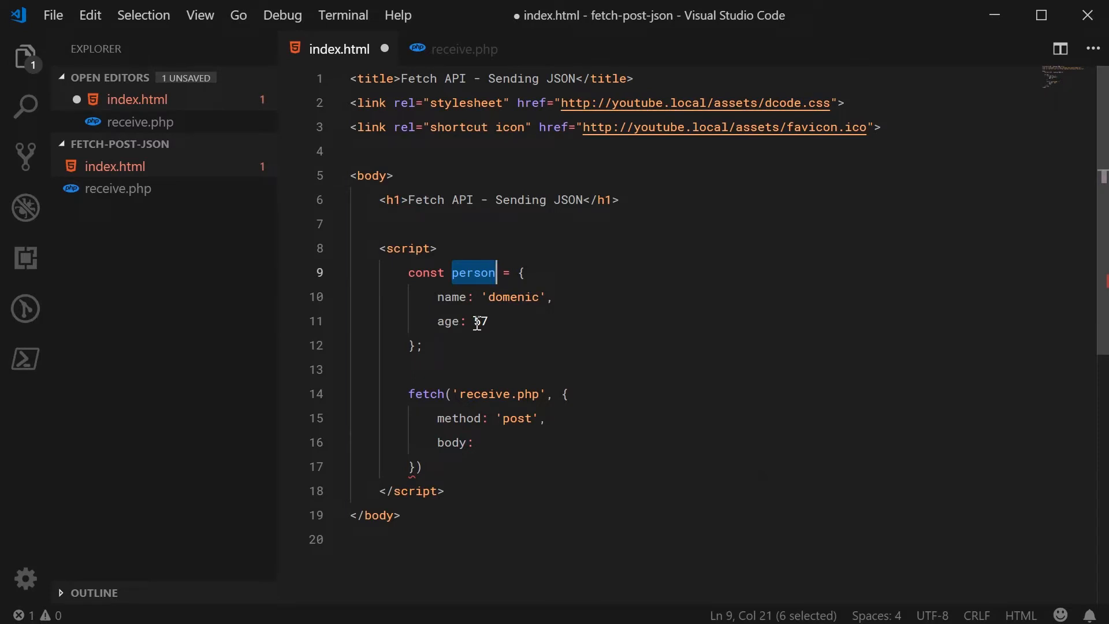
text(JSON.)
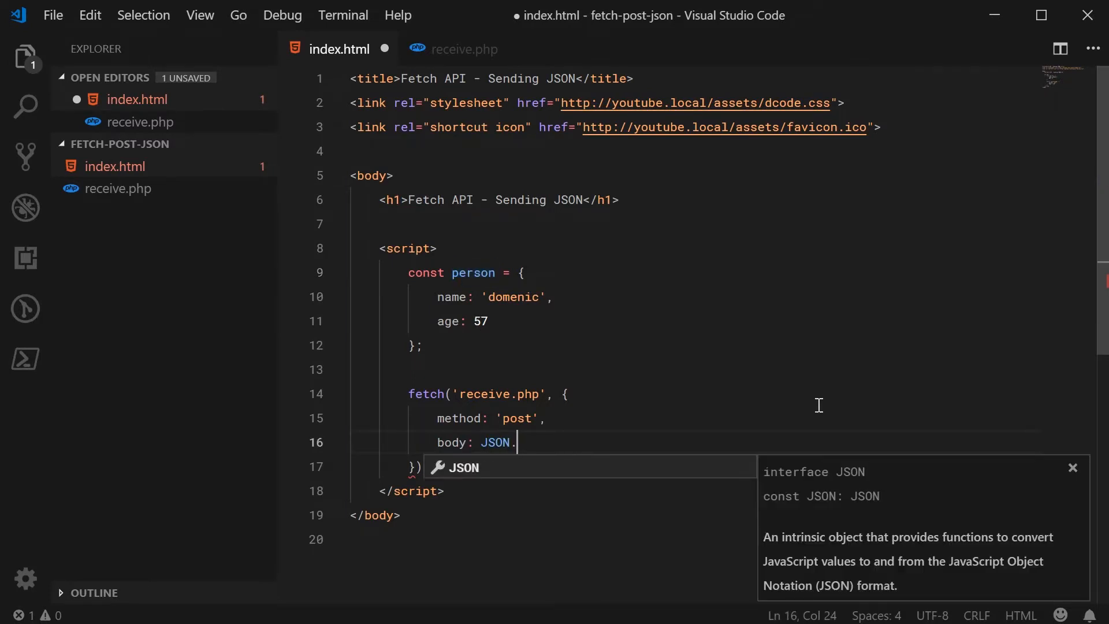
text(stringify)
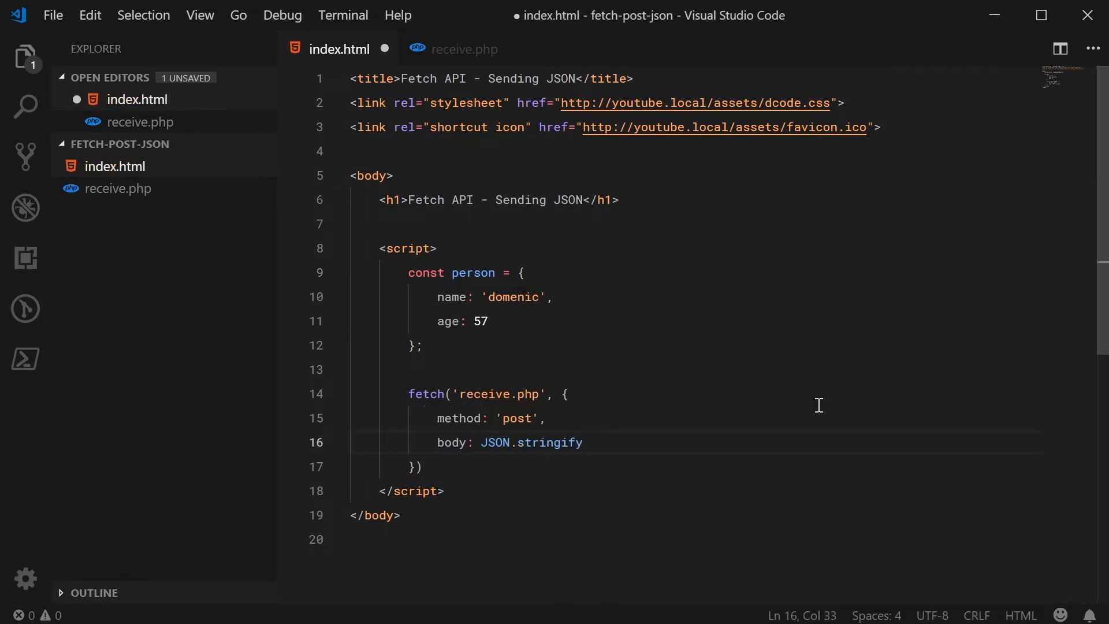
text((person)
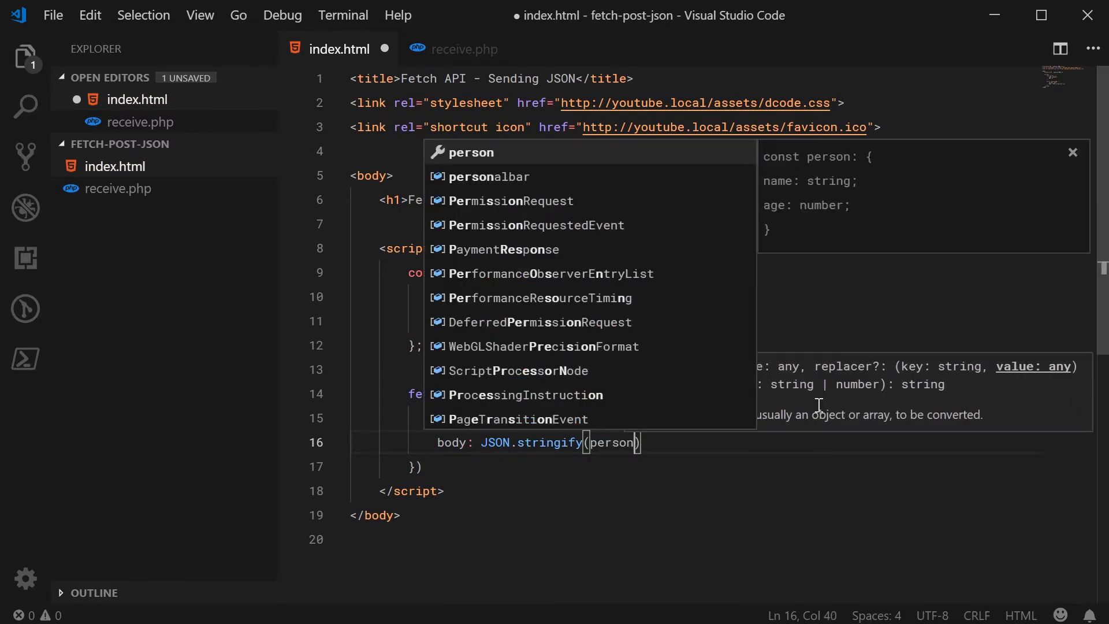
key(Escape)
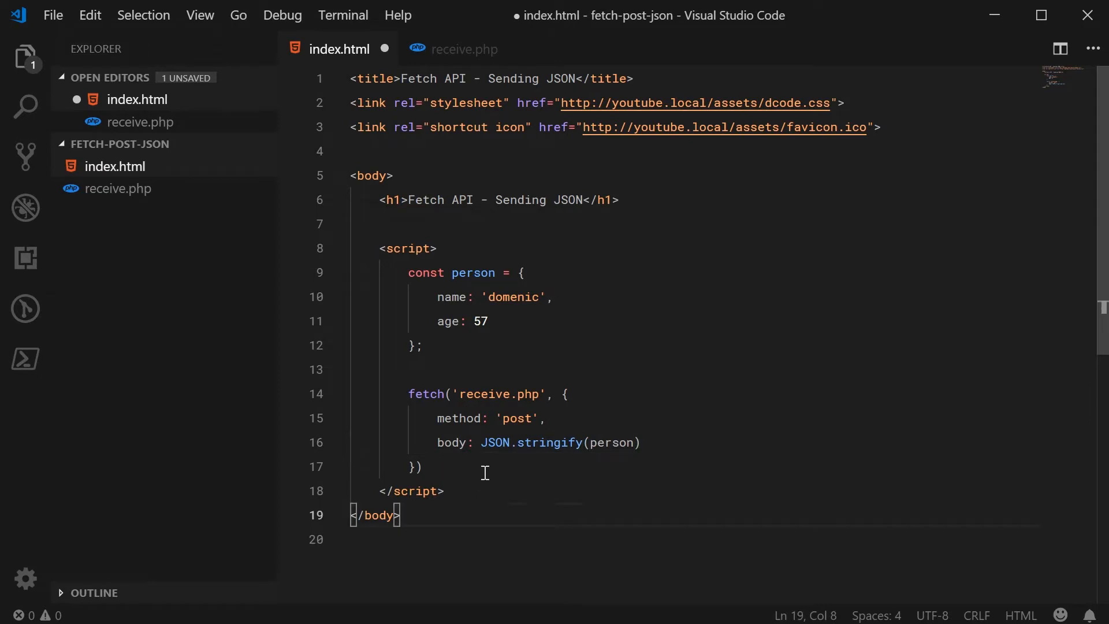
Chain .then returning response.text() and start the next .then taking text.
text(.then()
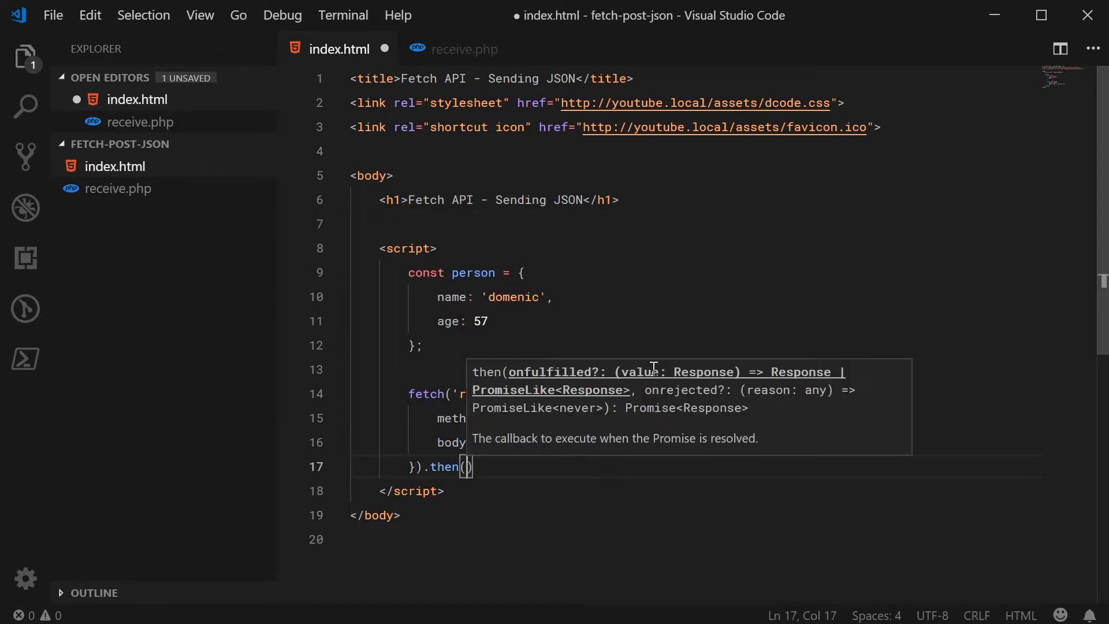
text(function (response)
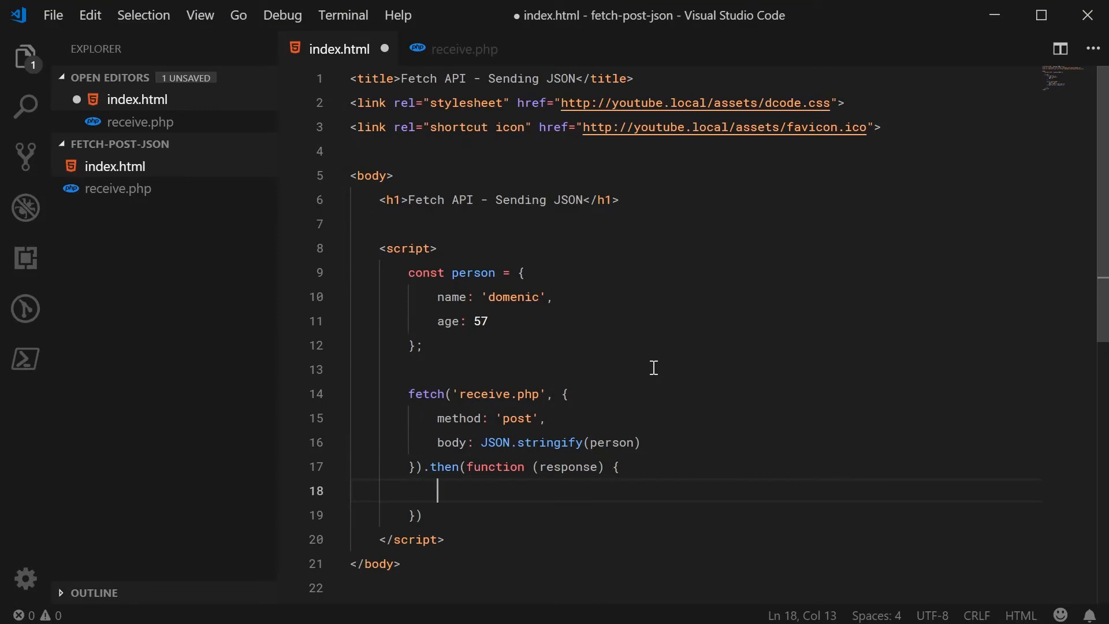
mouse_move(729, 335)
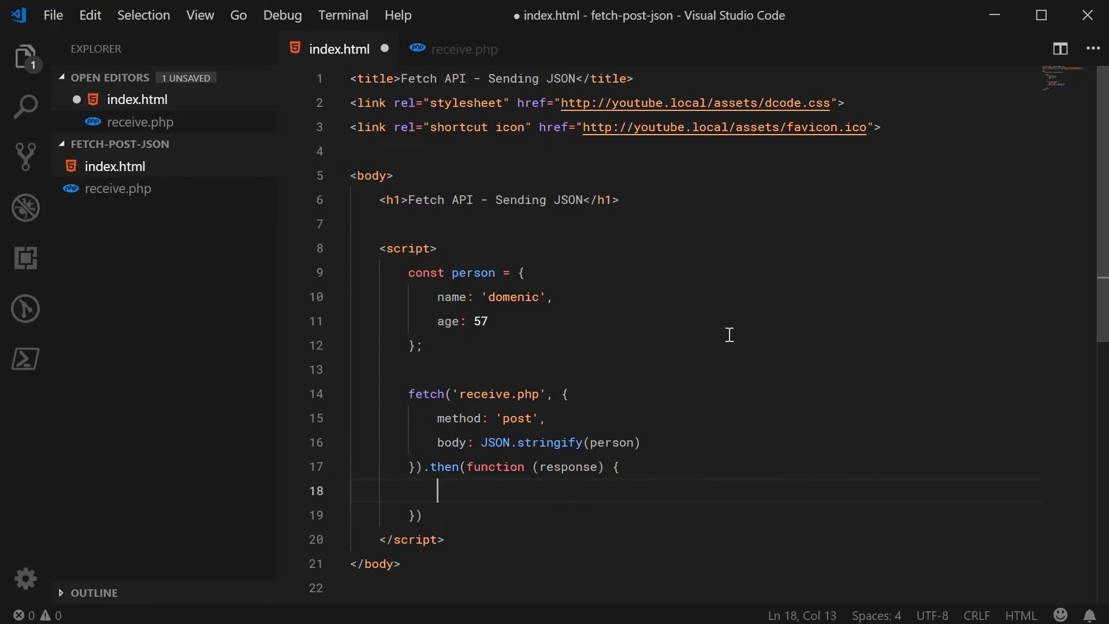
text(return response.tex)
click(694, 514)
text(.then(funct)
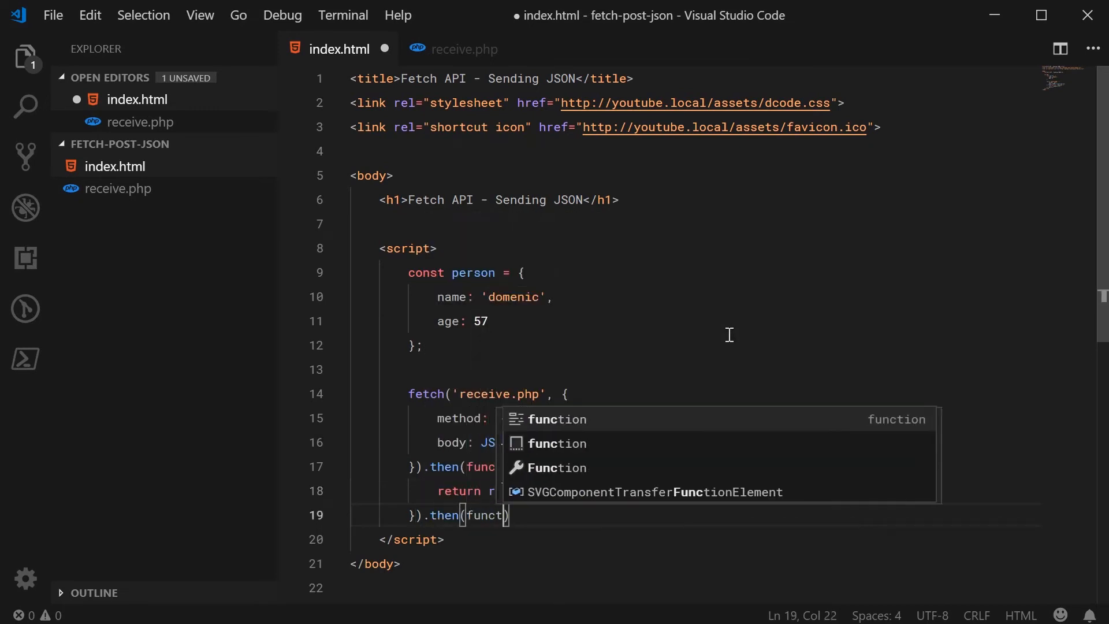
text(ion (text)
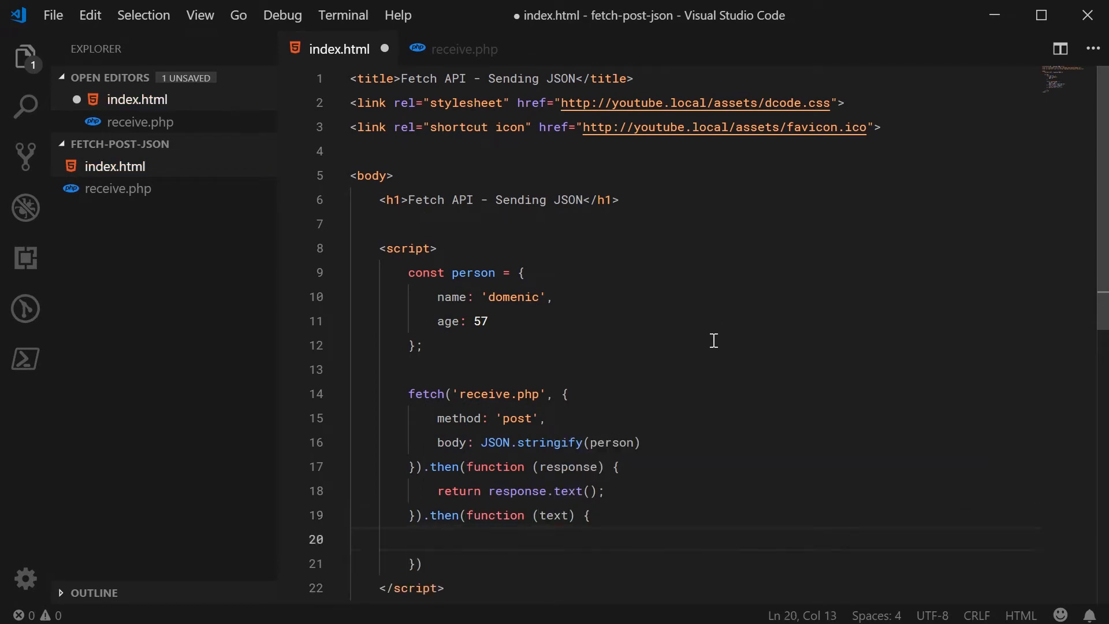
scroll(down, 3)
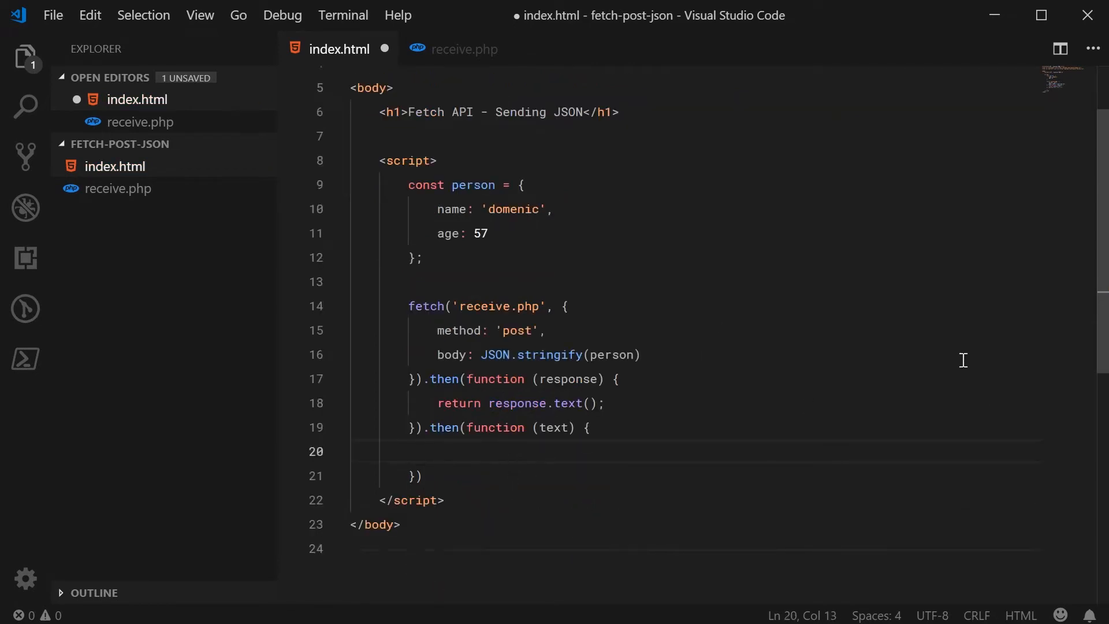
Log the text, add .catch logging console.error(error), and save index.html.
text(console.log(t)
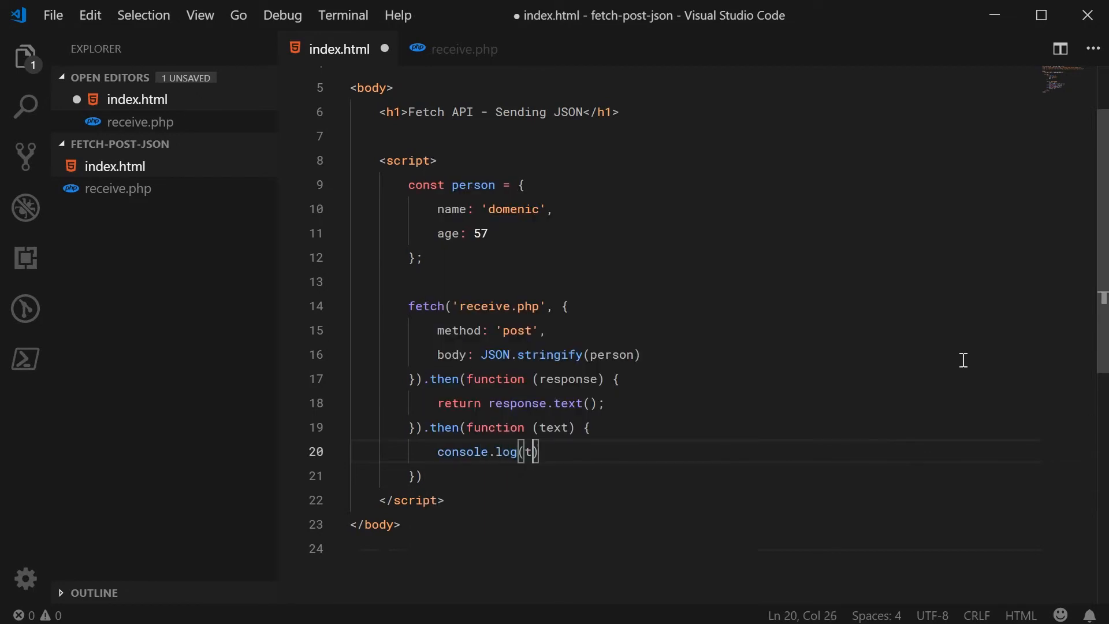
text(ext);)
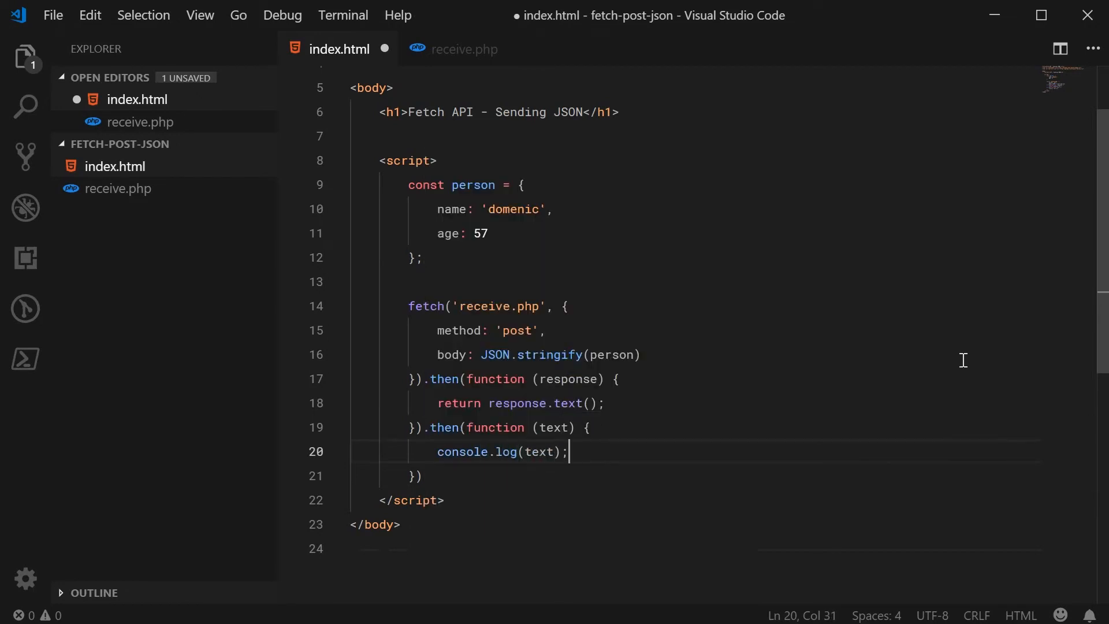
text(.)
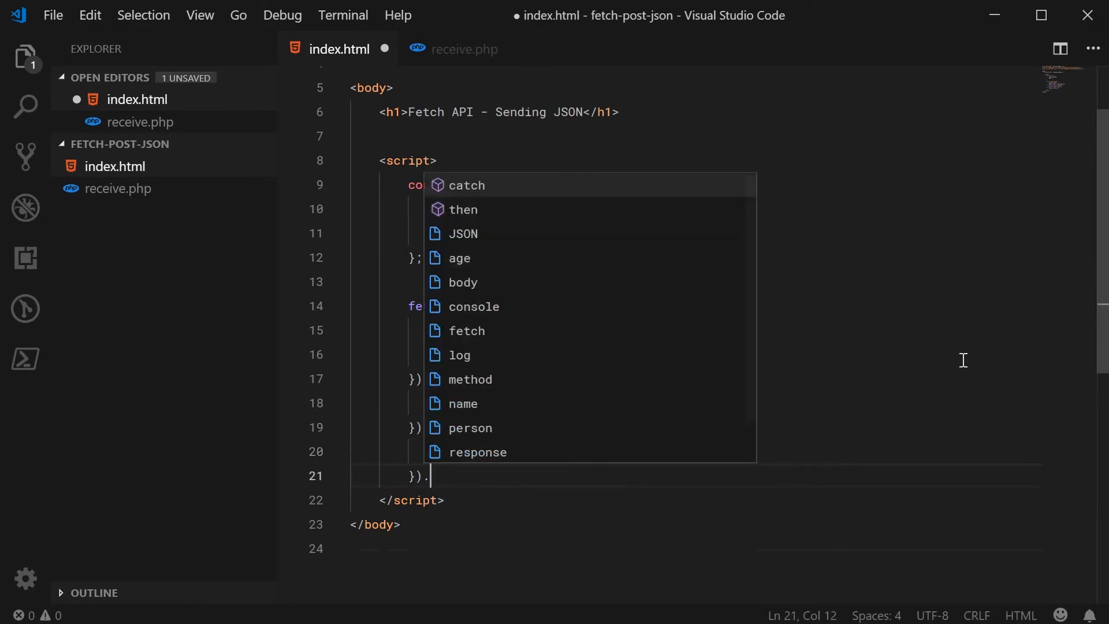
text(catch(function (error) {)
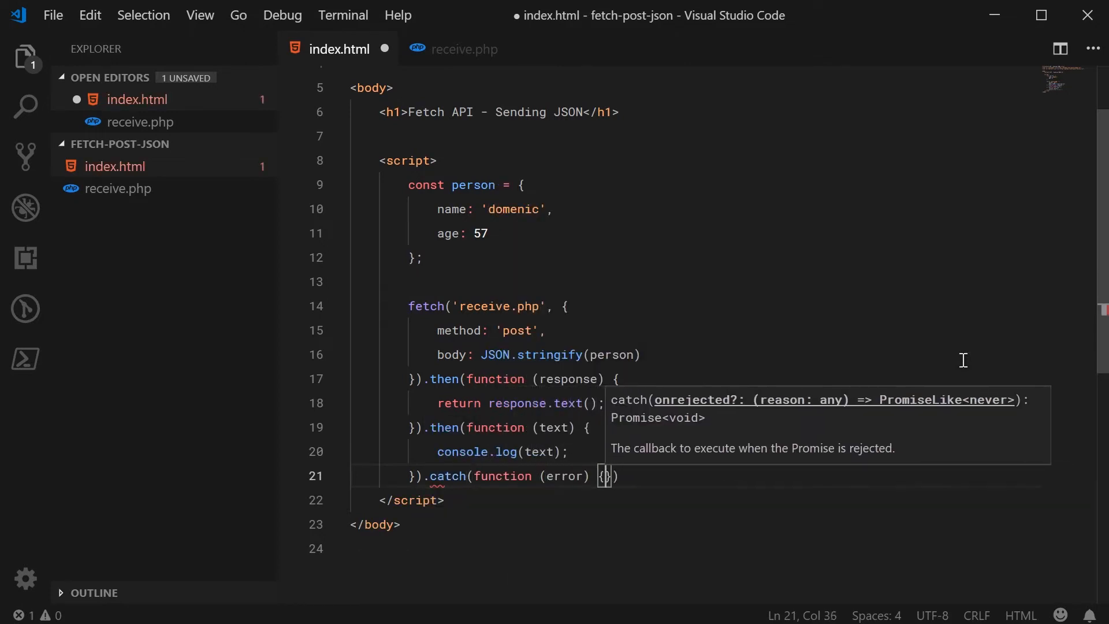
text(console.)
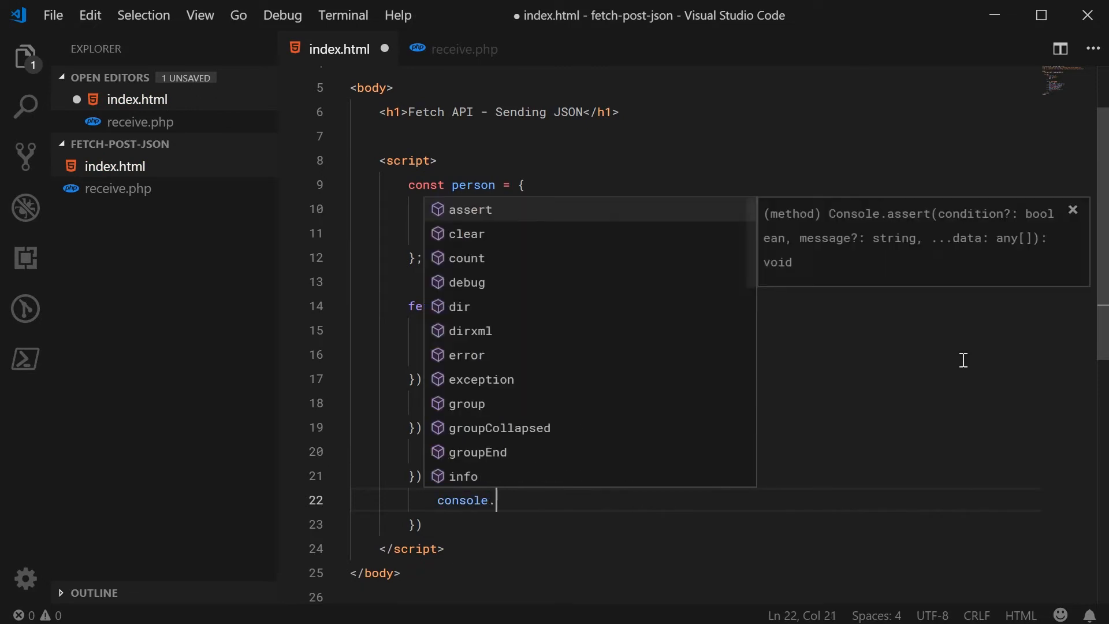
text(error(error);)
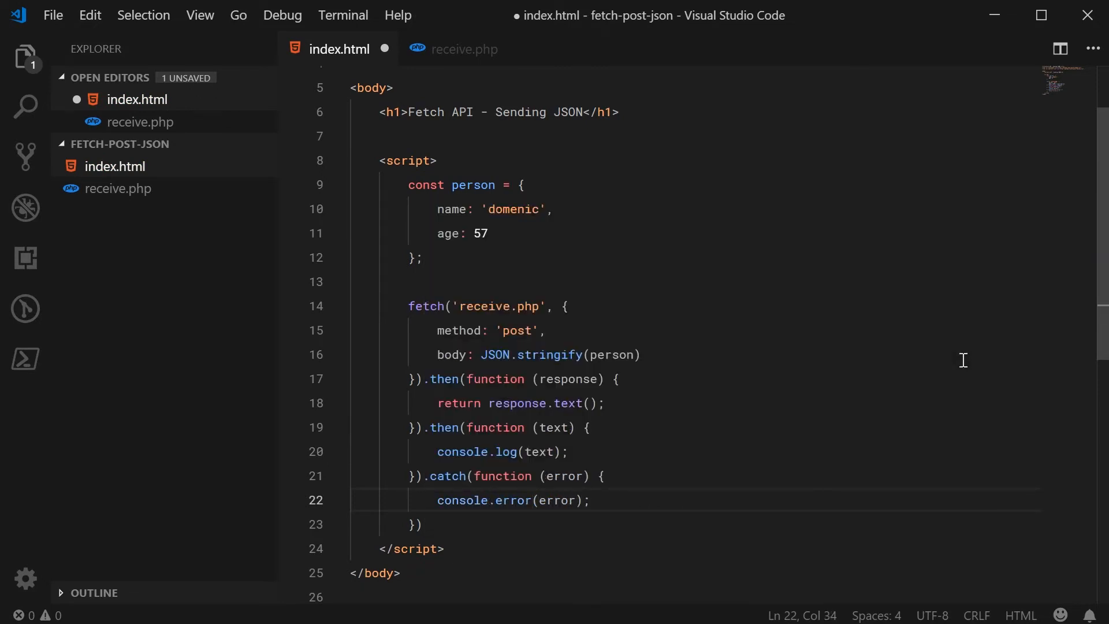
key(ctrl+s)
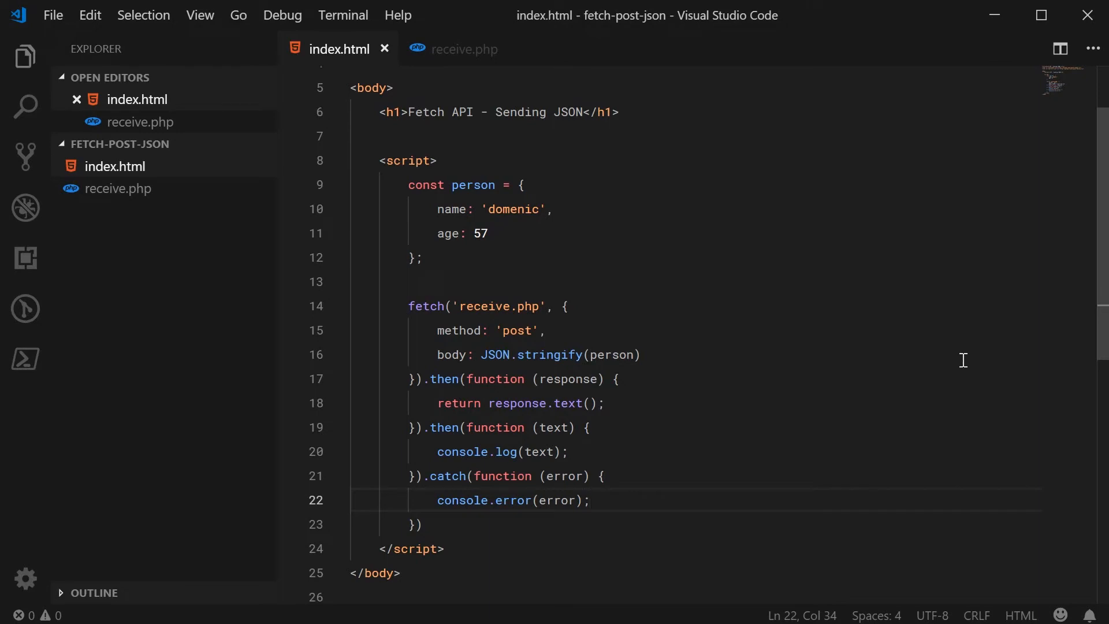
mouse_move(496, 379)
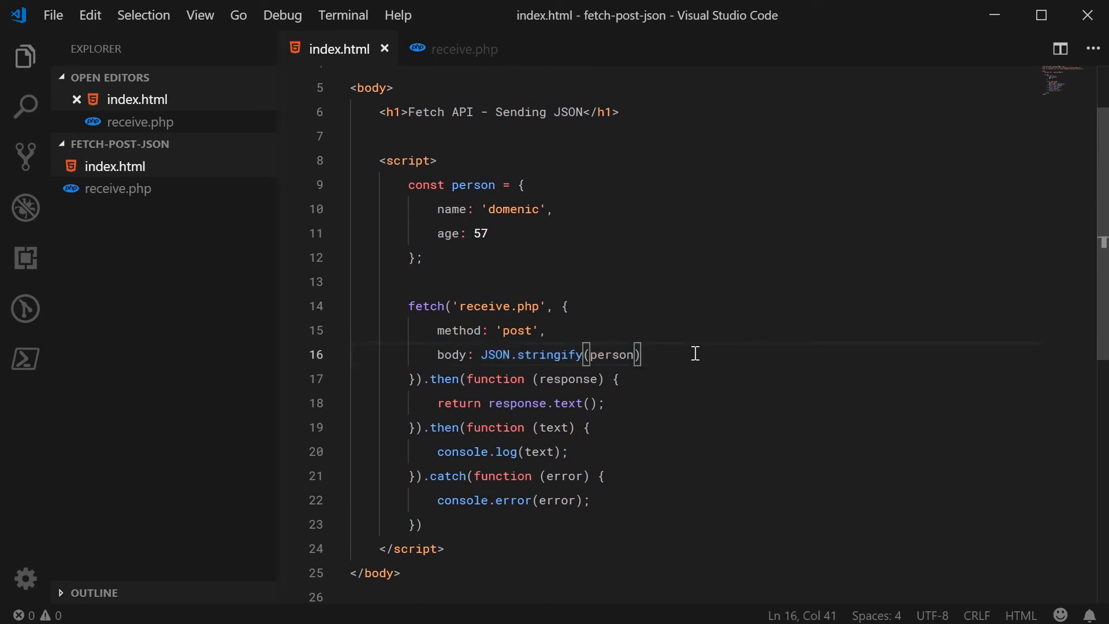
Add headers: { 'Content-Type': 'application/json' } to the fetch options and save.
text(,)
key(Enter)
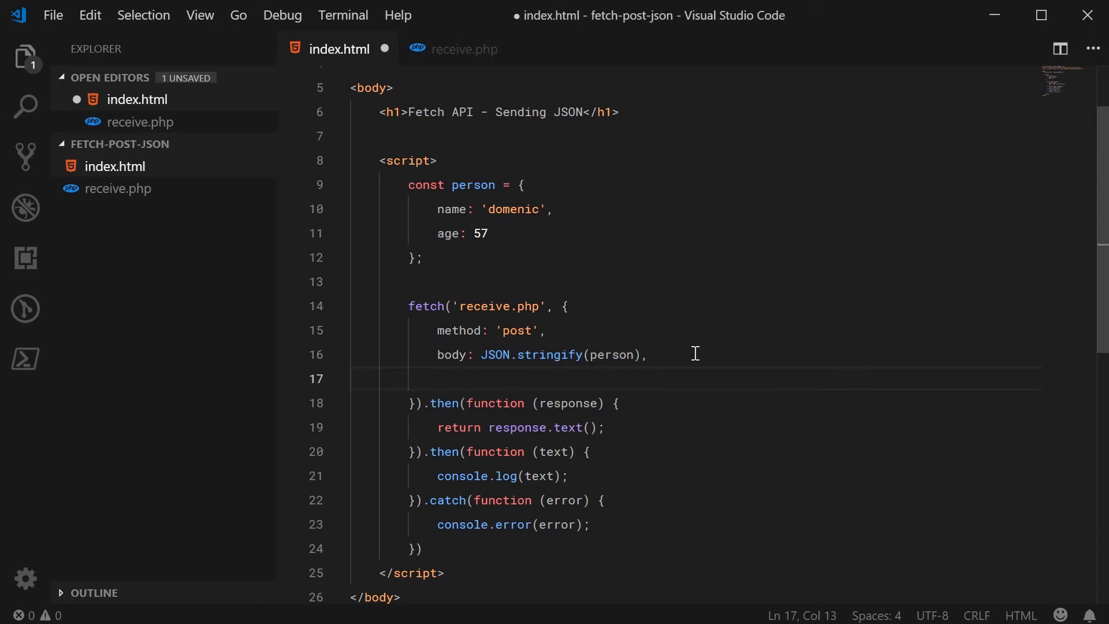
text(headers: {)
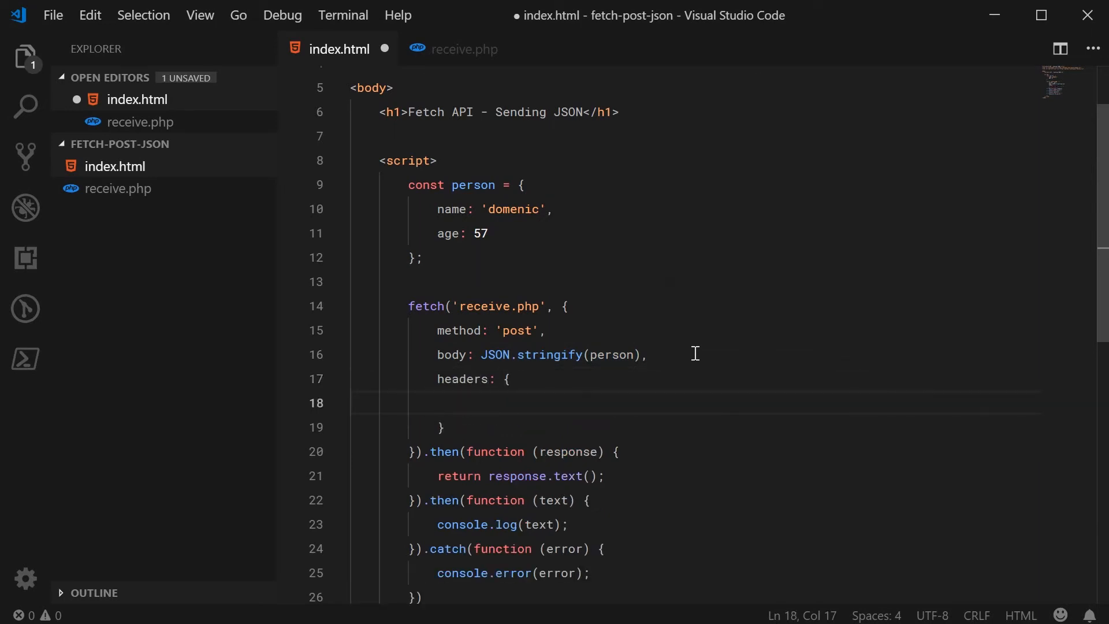
text('Content-Type)
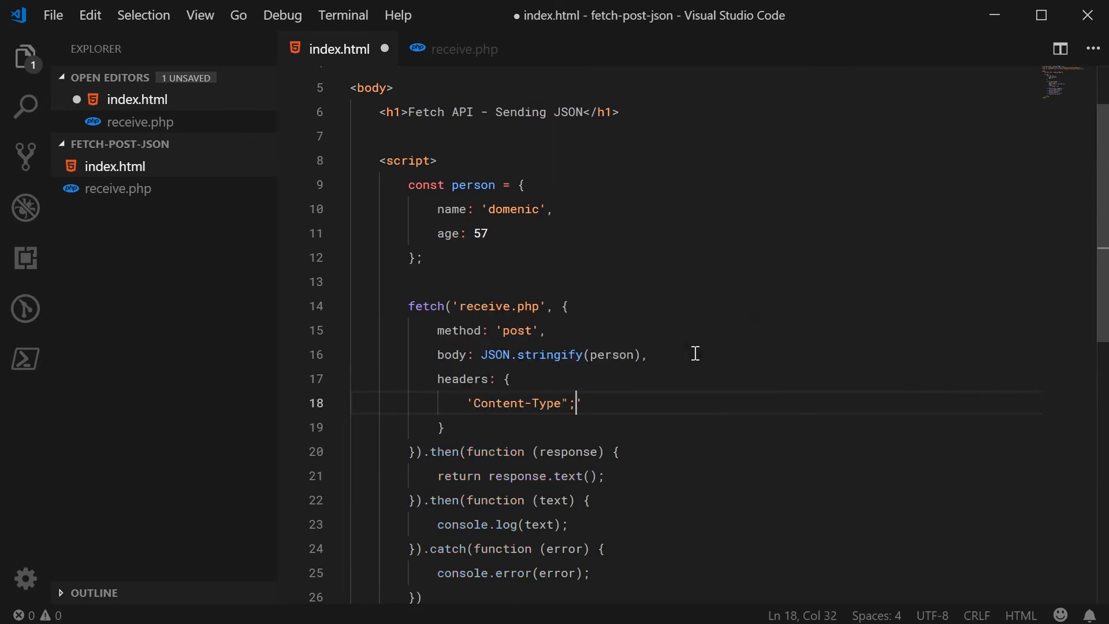
text(: 'application/json')
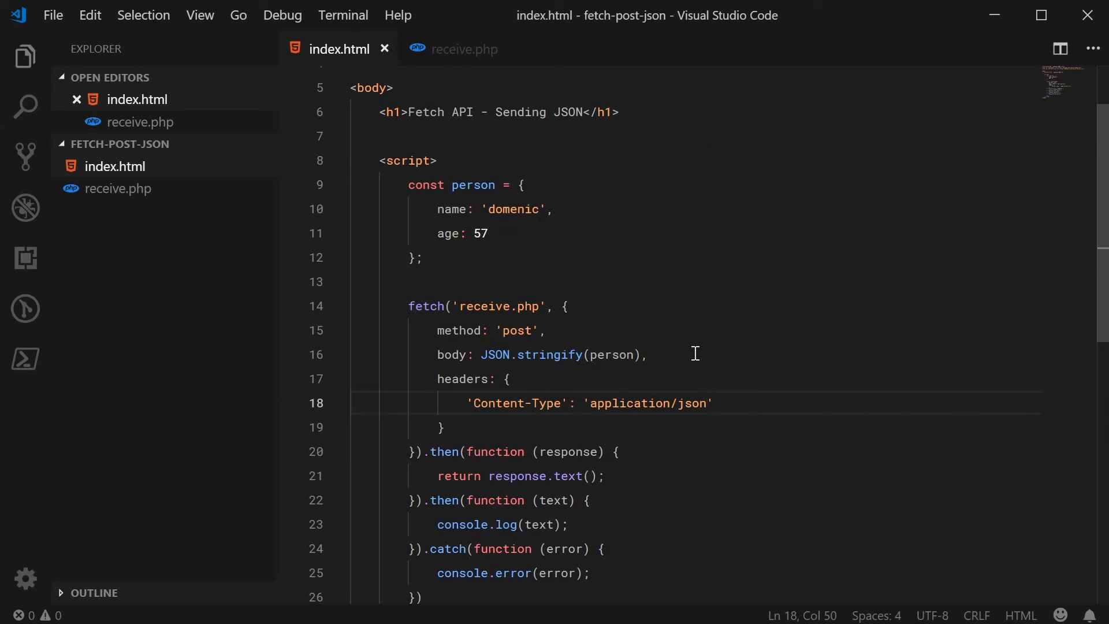
scroll(down, 3)
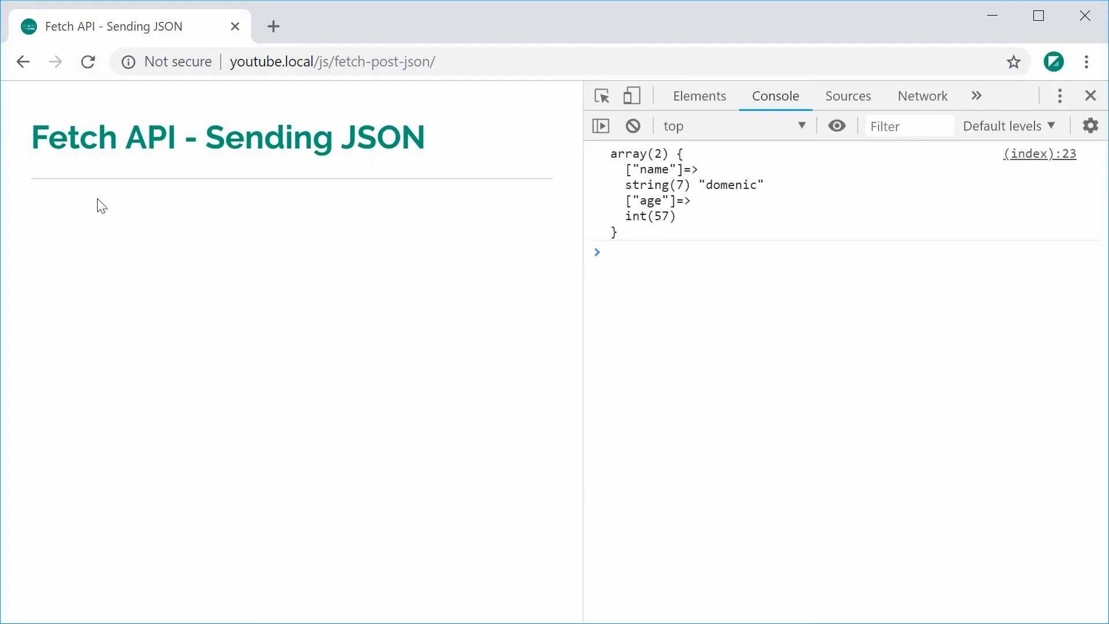
mouse_move(297, 181)
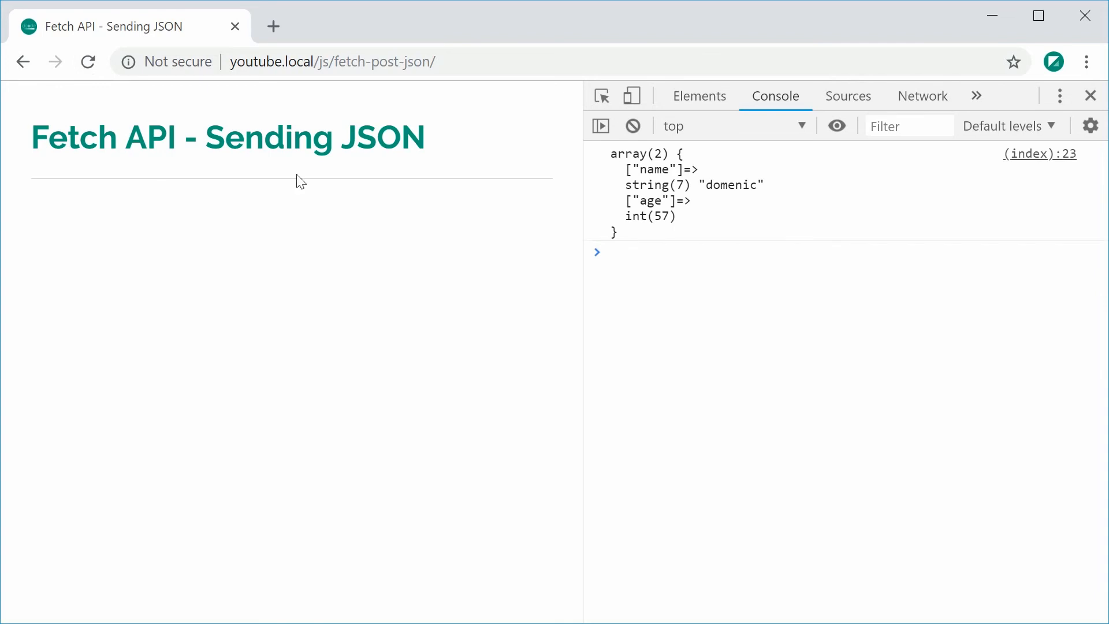
mouse_move(707, 244)
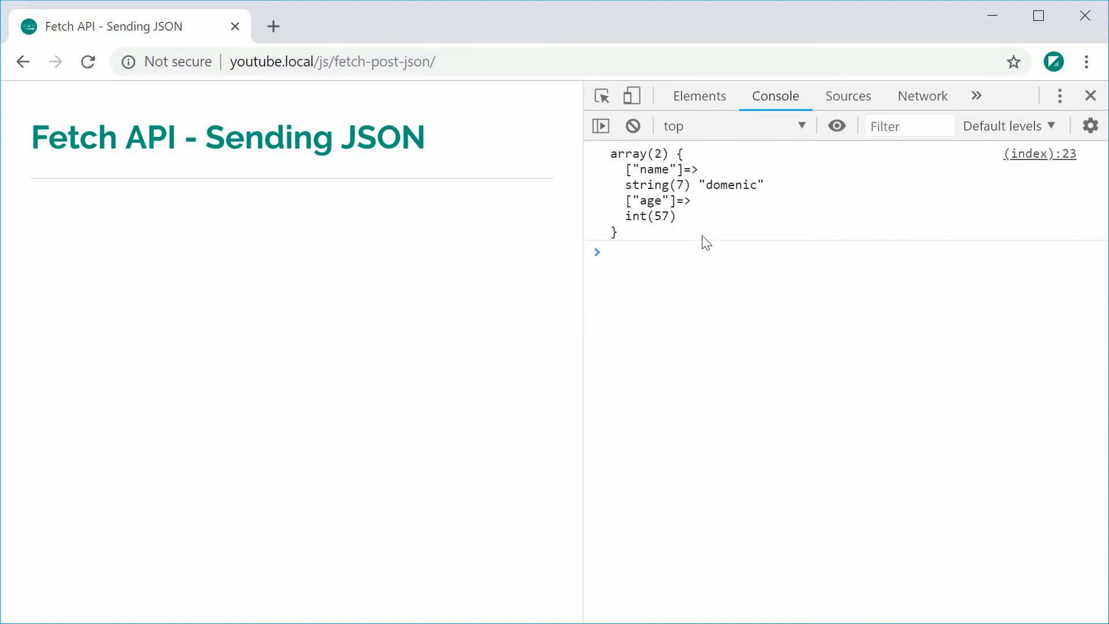
Select receive.php in Network and scroll its headers to Content-Type application/json and Request Payload.
click(923, 96)
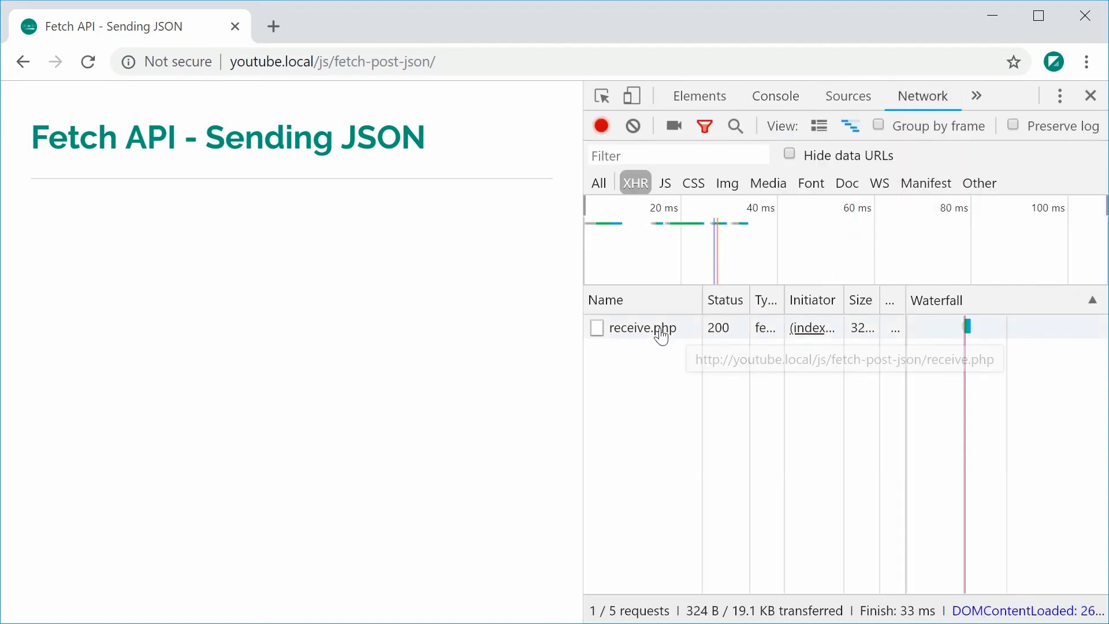
click(641, 327)
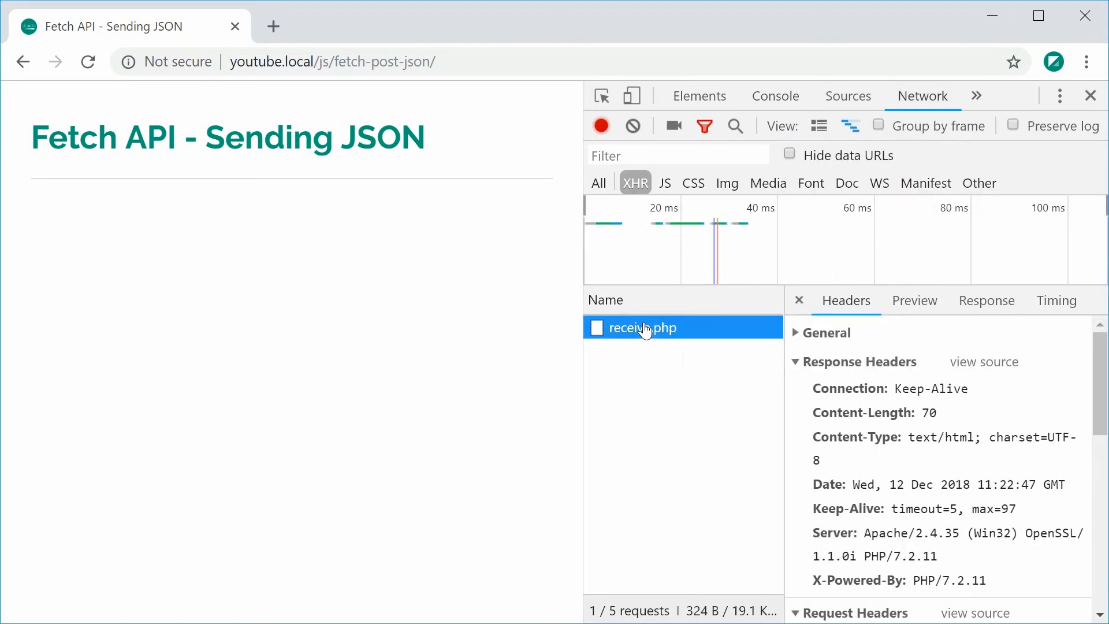
scroll(down, 3)
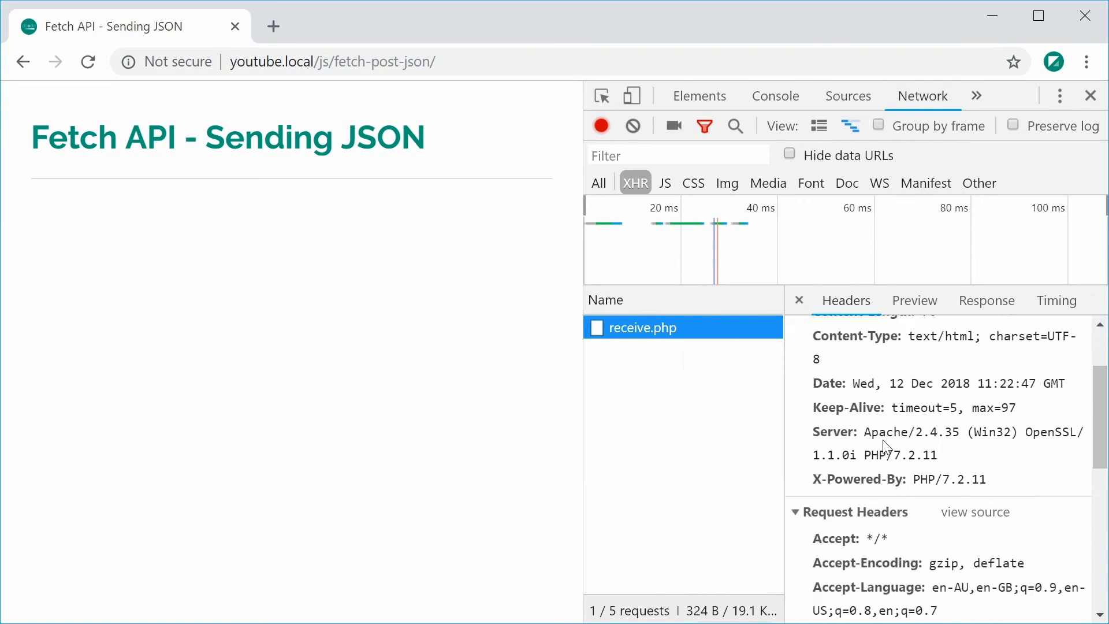
scroll(down, 3)
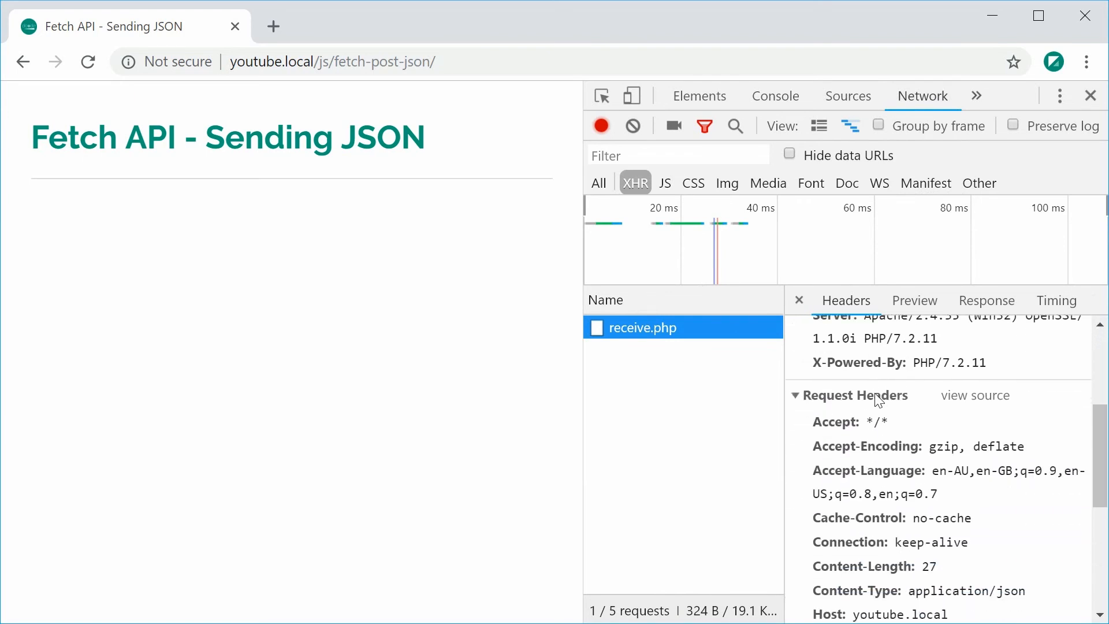
scroll(down, 3)
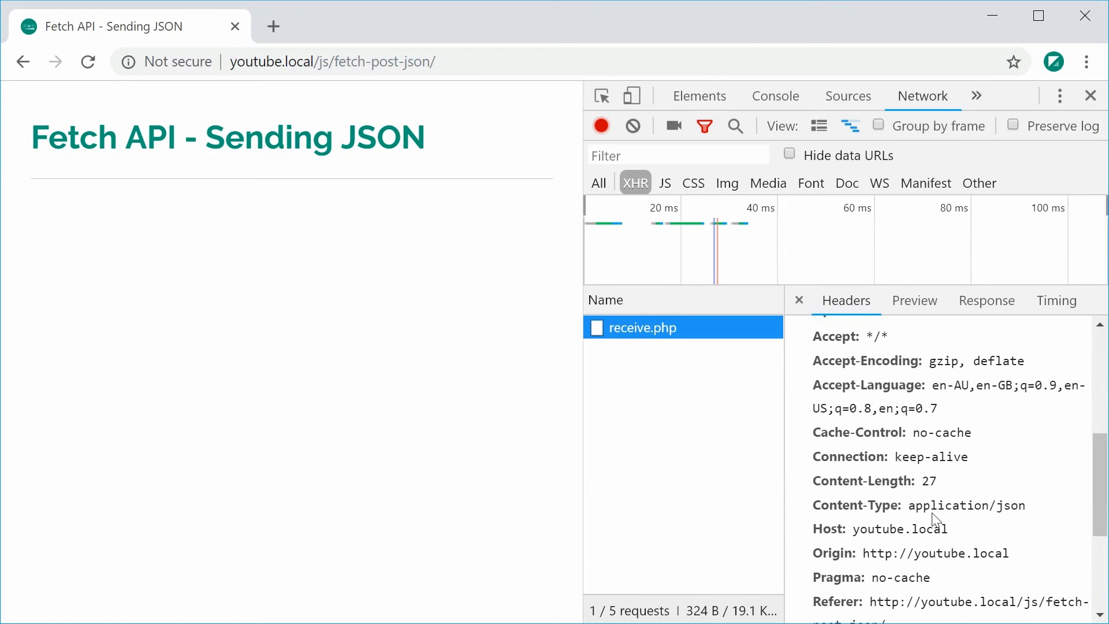
scroll(down, 3)
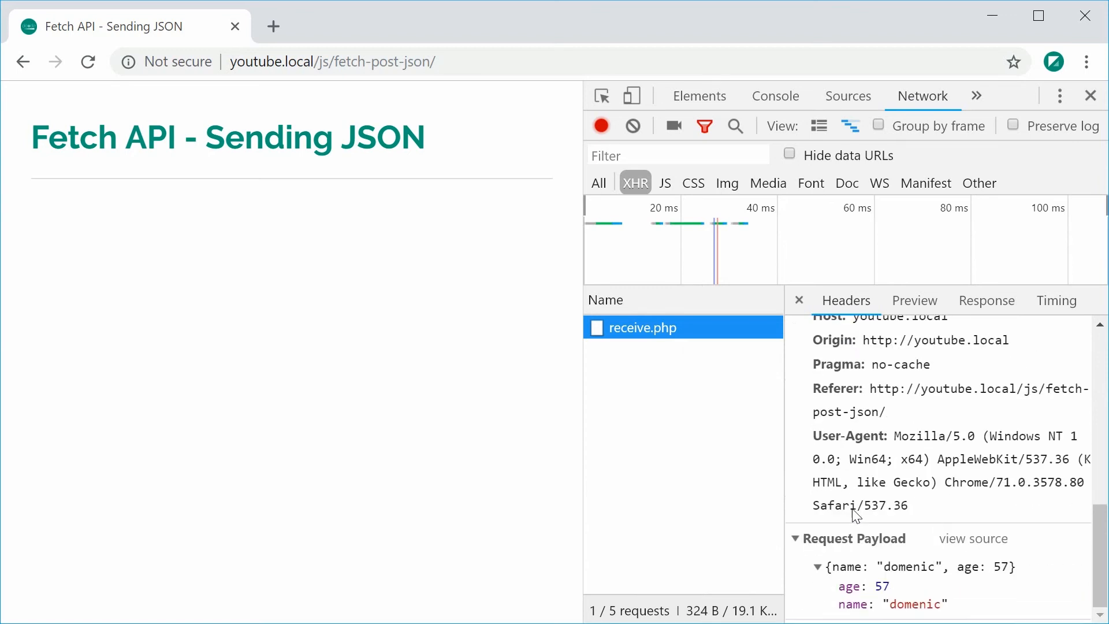
mouse_move(890, 556)
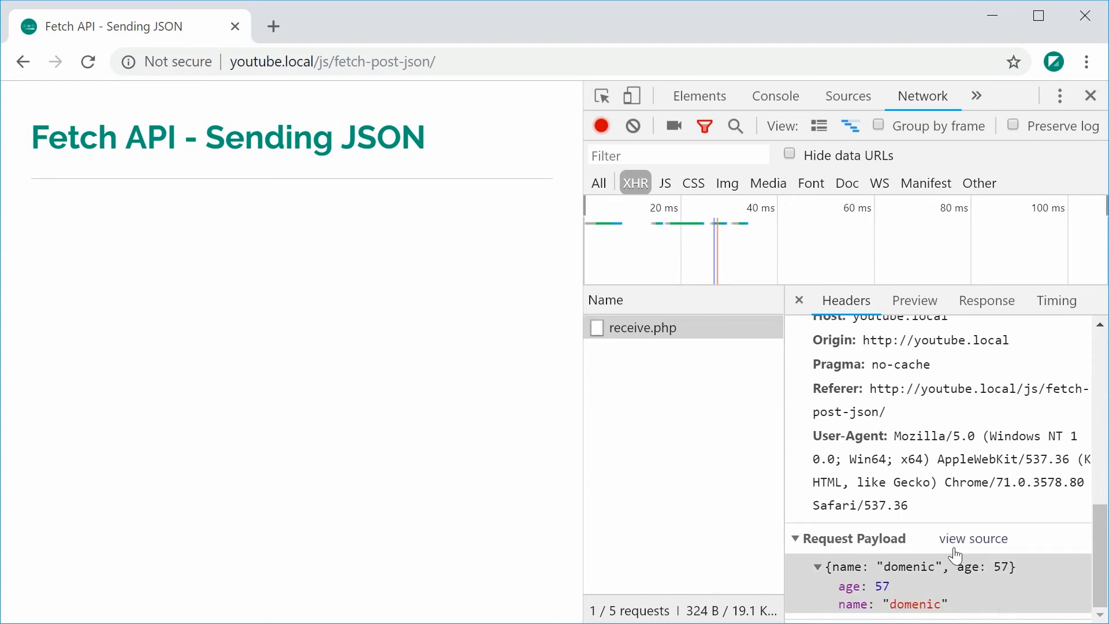
View the payload source and select the raw JSON with name domenic, age 57.
click(972, 538)
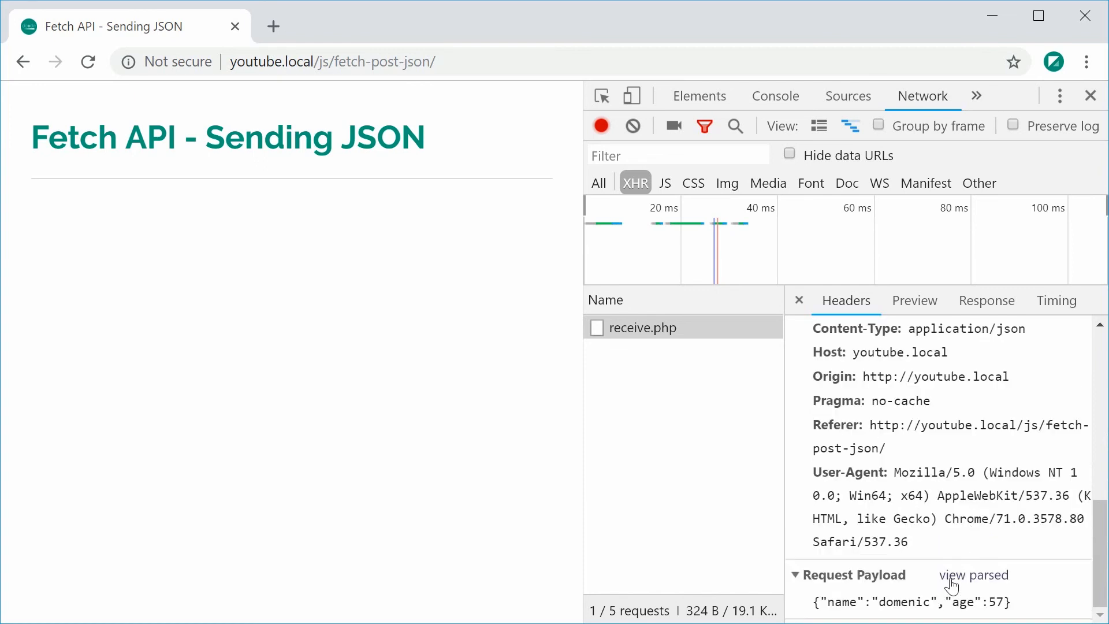
double_click(911, 601)
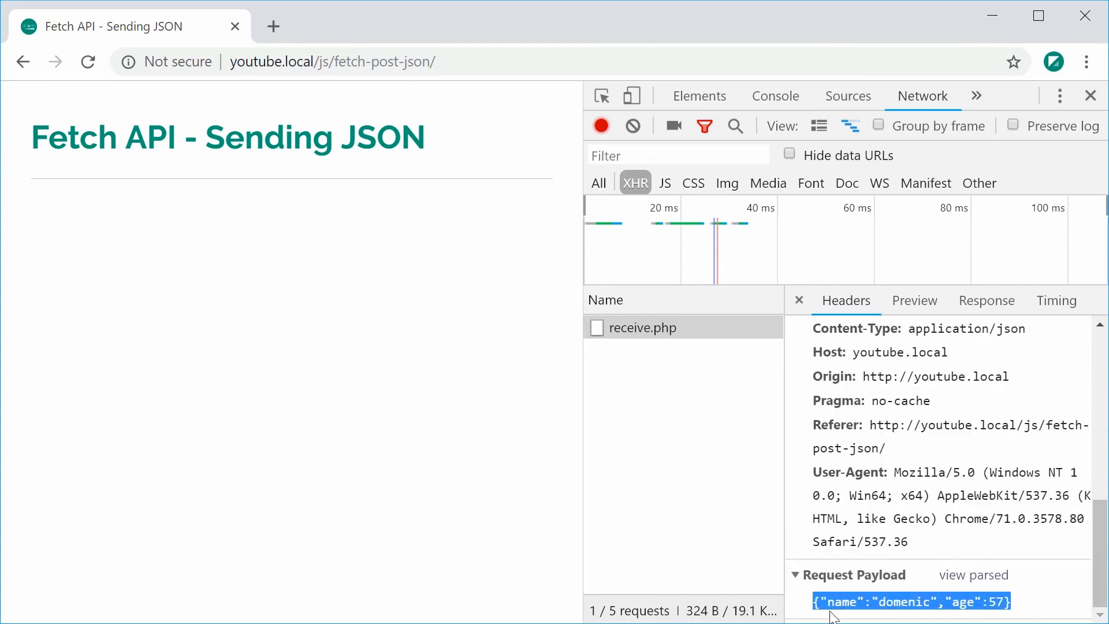